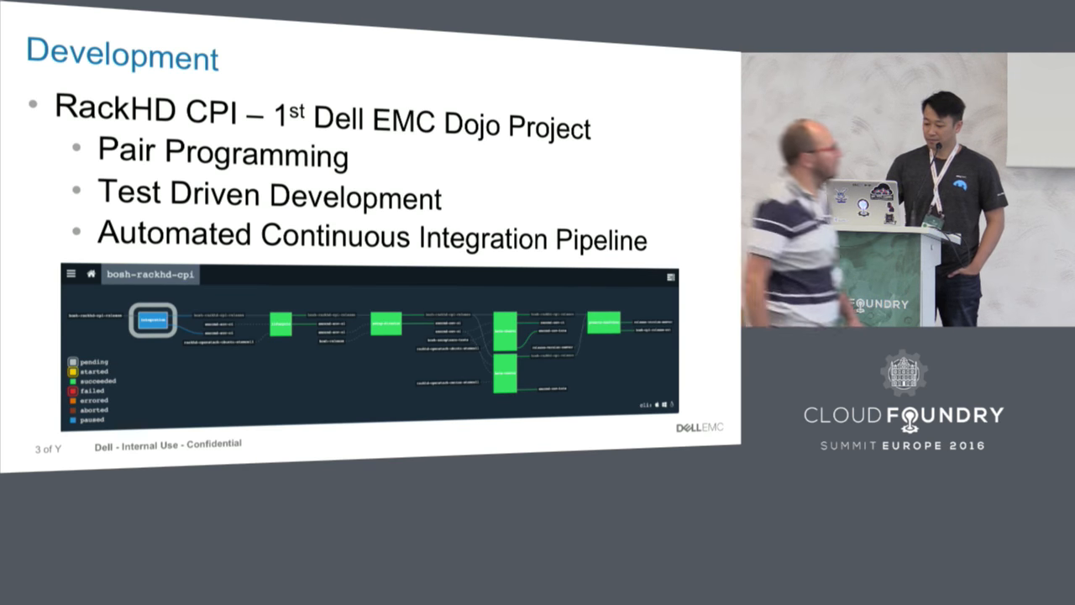
# Advance from the Development slide to the Bosh automation and CPI slide
pyautogui.press('right')
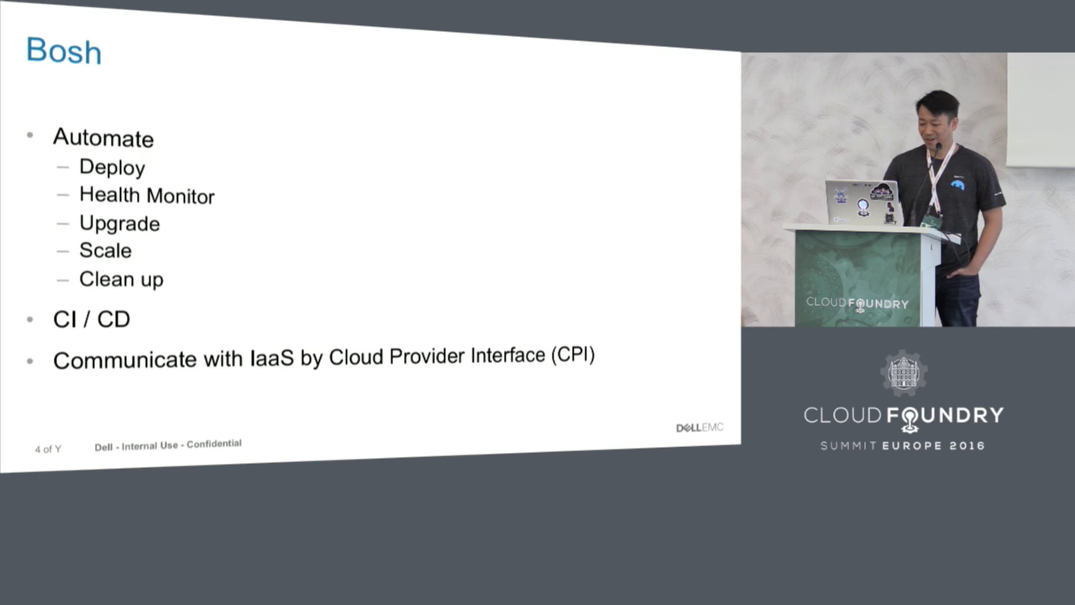
# Advance to the Bosh RackHD CPI slide about Bosh on bare-metal machines
pyautogui.press('Right')
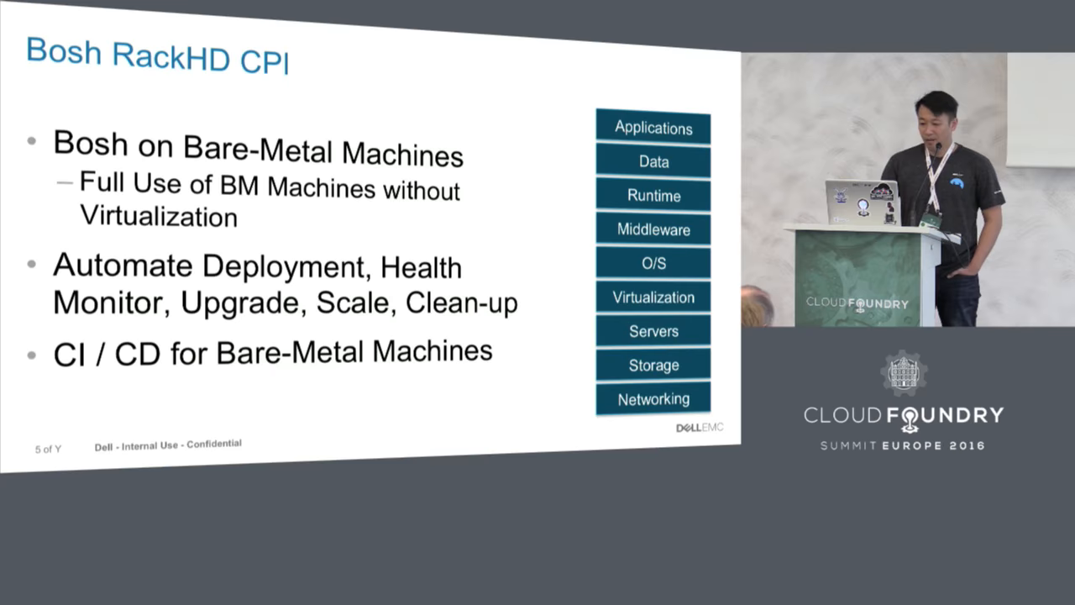
# Advance to the Bosh Releases on Bare-Metal slide with virtualization removed
pyautogui.press('Right')
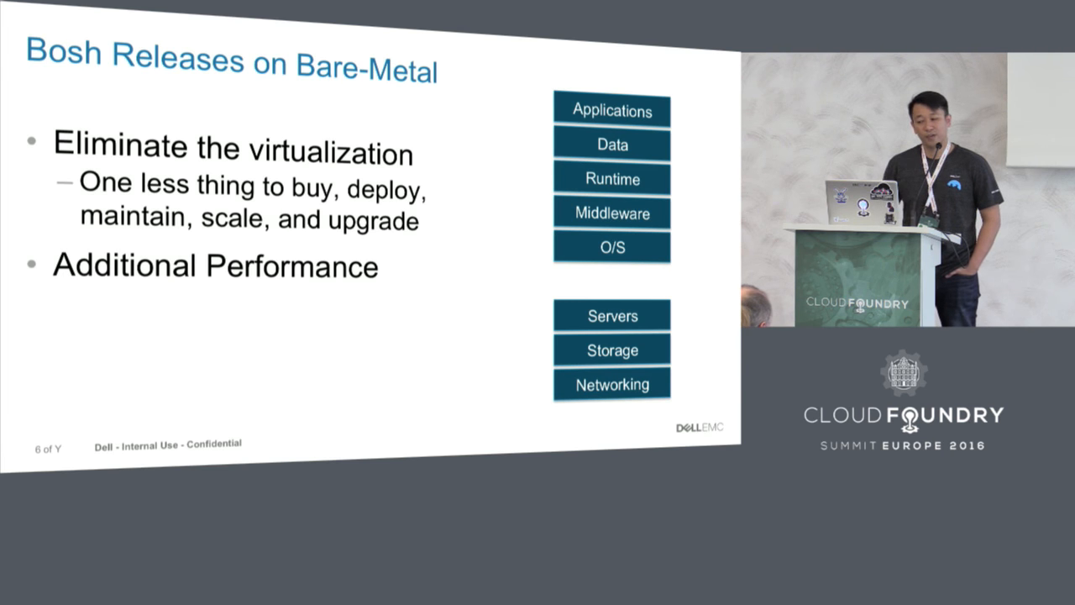
# Advance to the RackHD overview slide with the EMC {code} logo
pyautogui.press('Right')
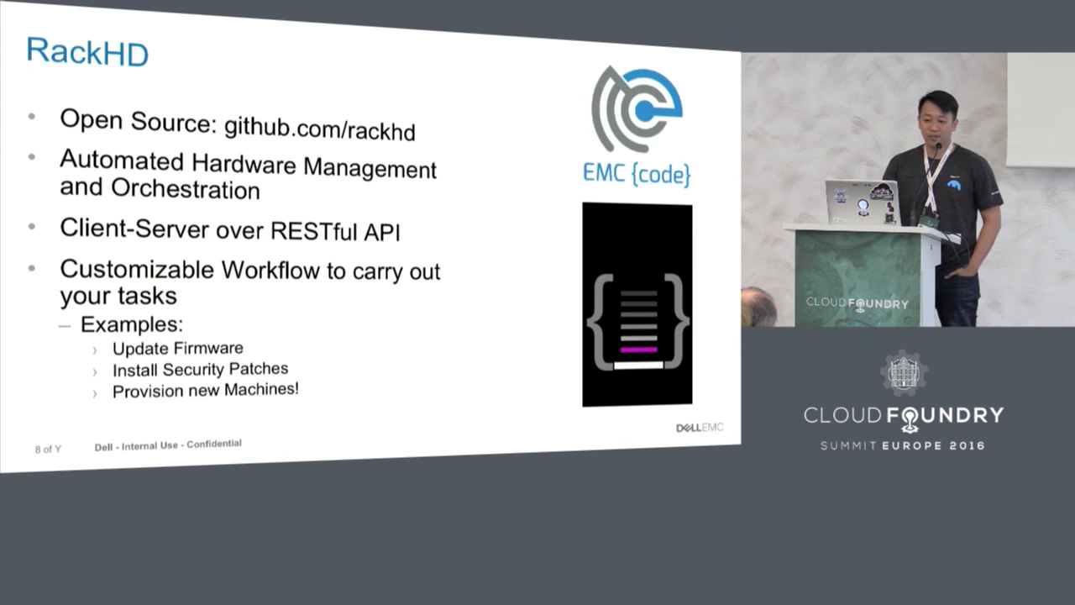
# Advance to the RackHD Server diagram showing Ubuntu installed on Node 1
pyautogui.press('Right')
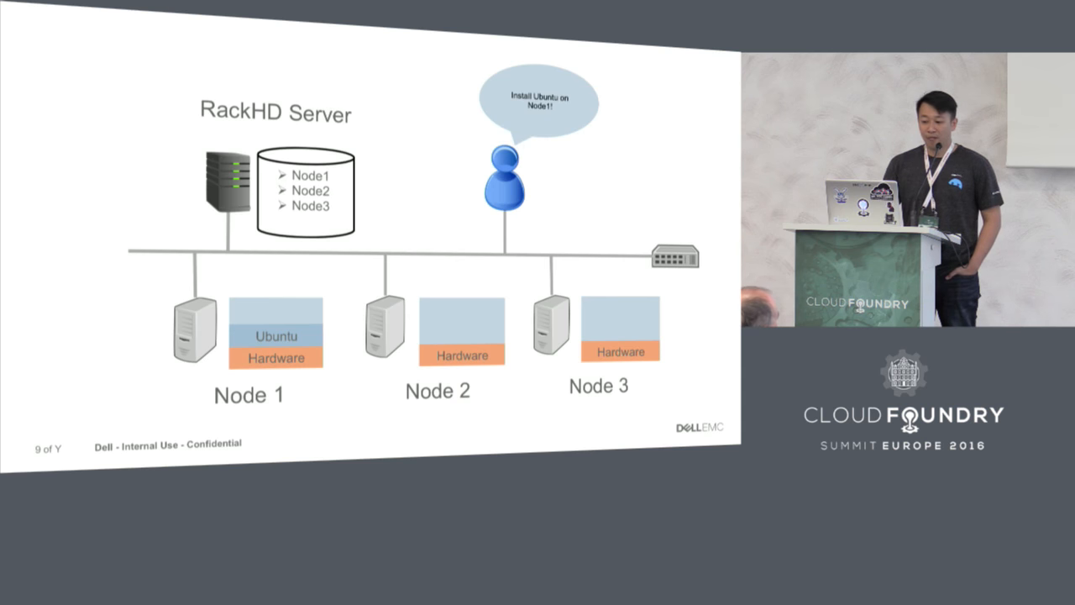
# Advance to the RackHD diagram with the BOSH-INIT request and three bare nodes
pyautogui.press('right')
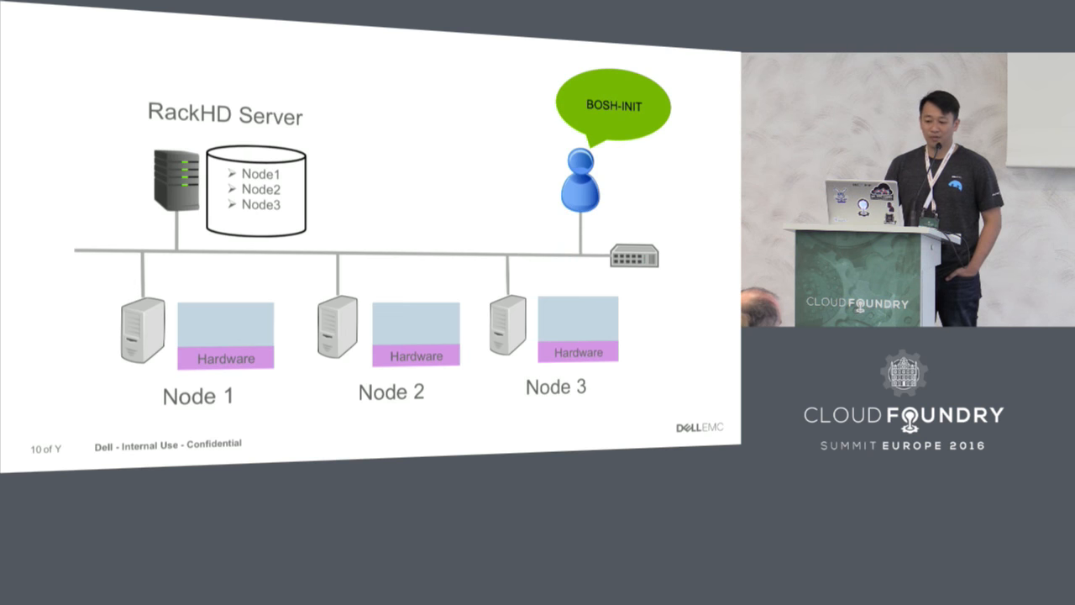
# Step through the bosh deploy diagram builds to reach the Demo slide
pyautogui.press('right')
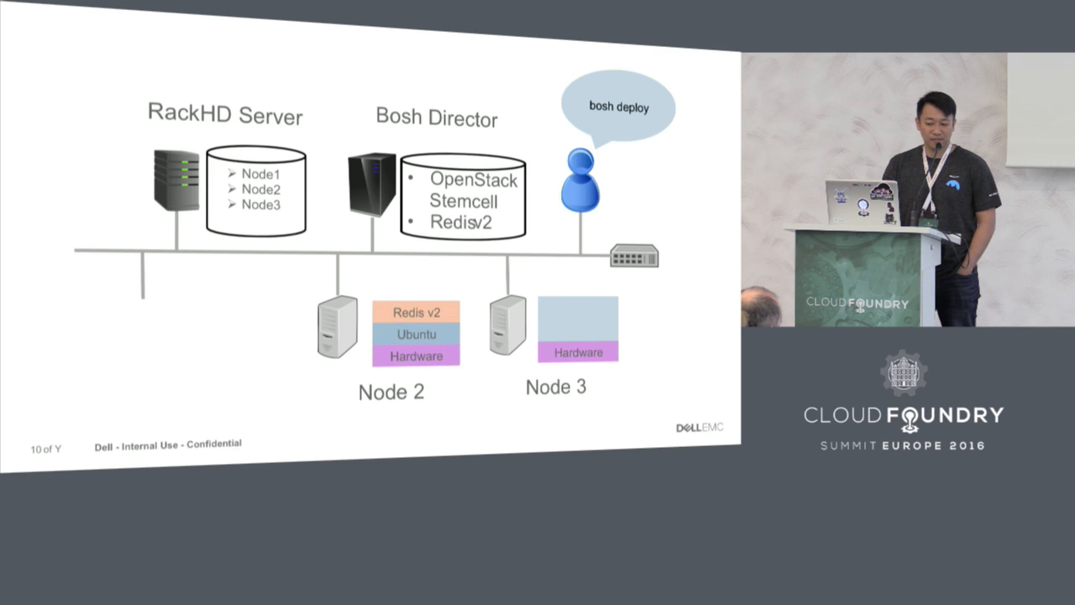
pyautogui.press('right')
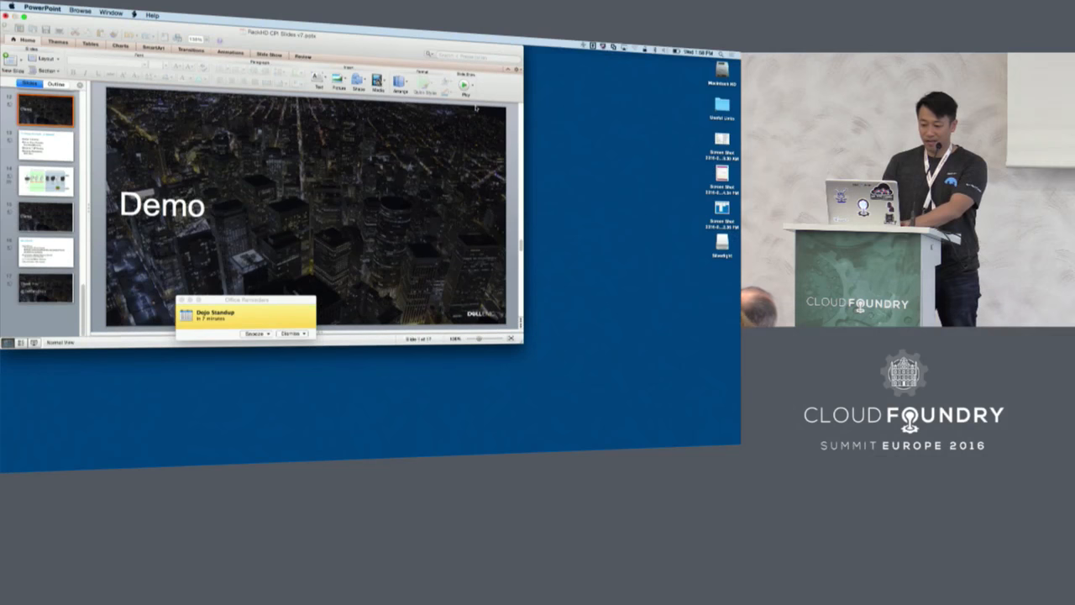
# Switch to iTerm and target bosh at bosh.cpt.com (cambridge-bosh-director)
pyautogui.press('cmd+tab')
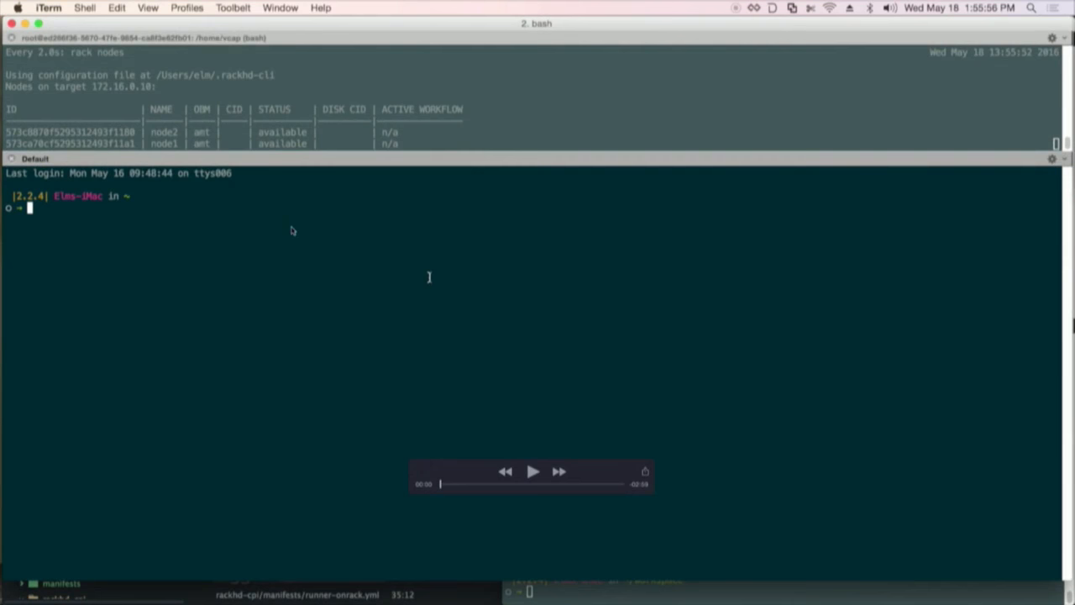
pyautogui.moveTo(533, 471)
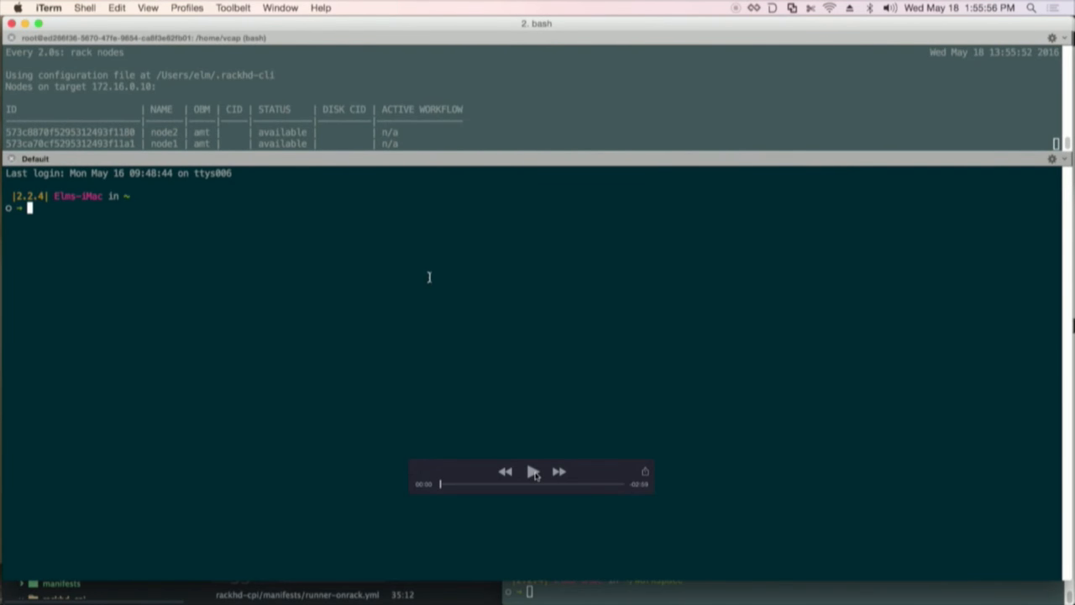
pyautogui.write('bosh ta')
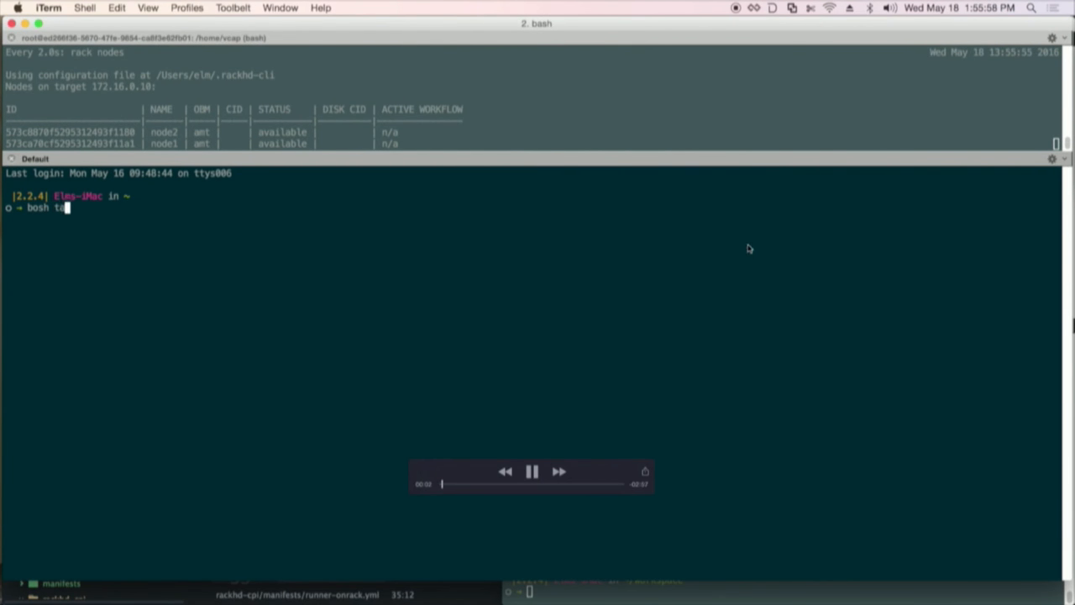
pyautogui.write('rget')
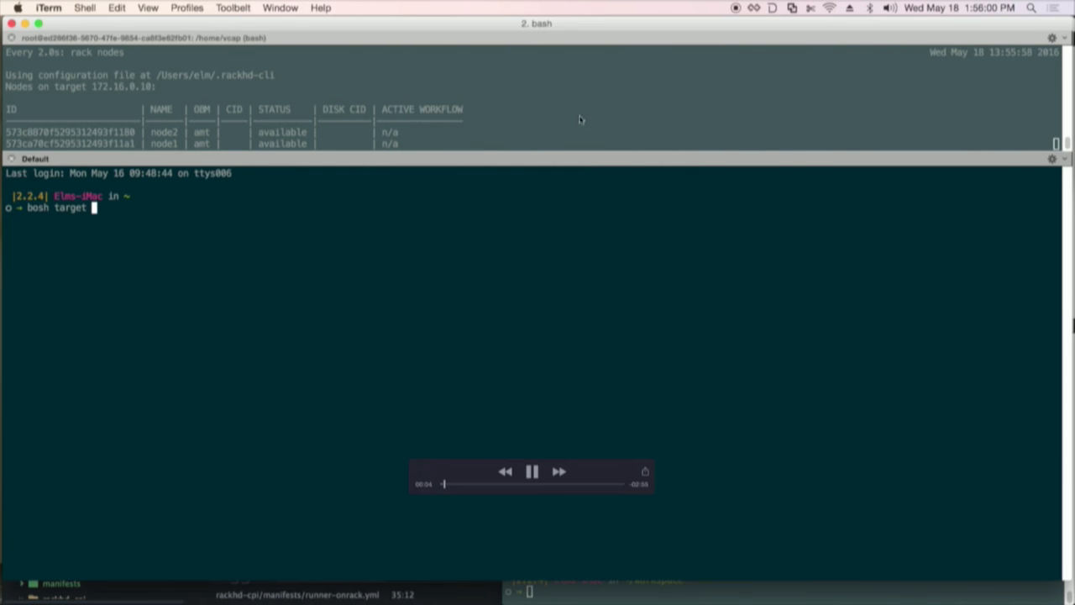
pyautogui.write('bosh.cpt.com')
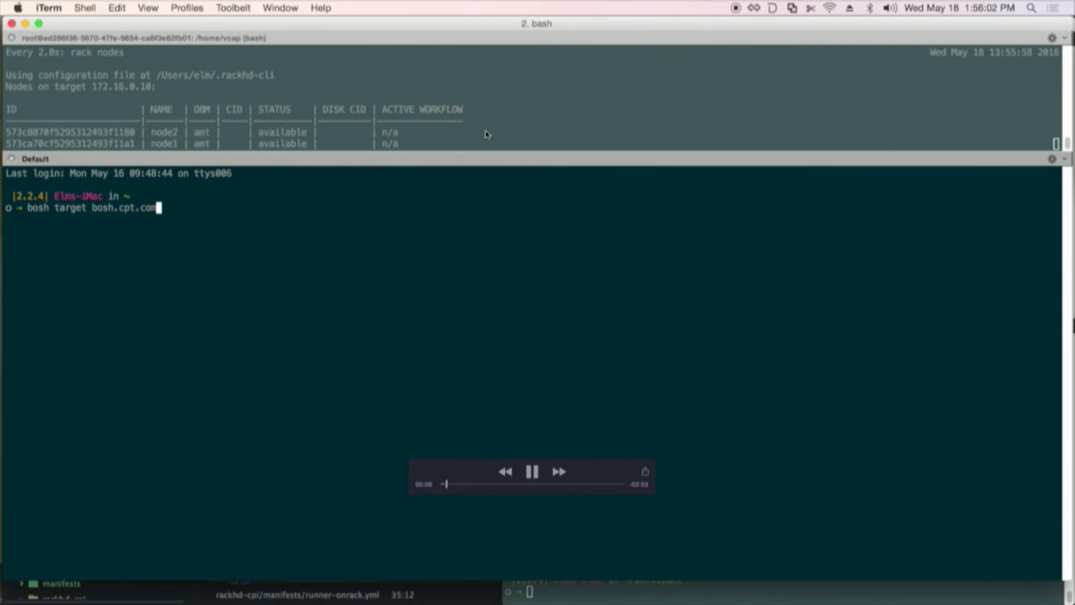
pyautogui.press('enter')
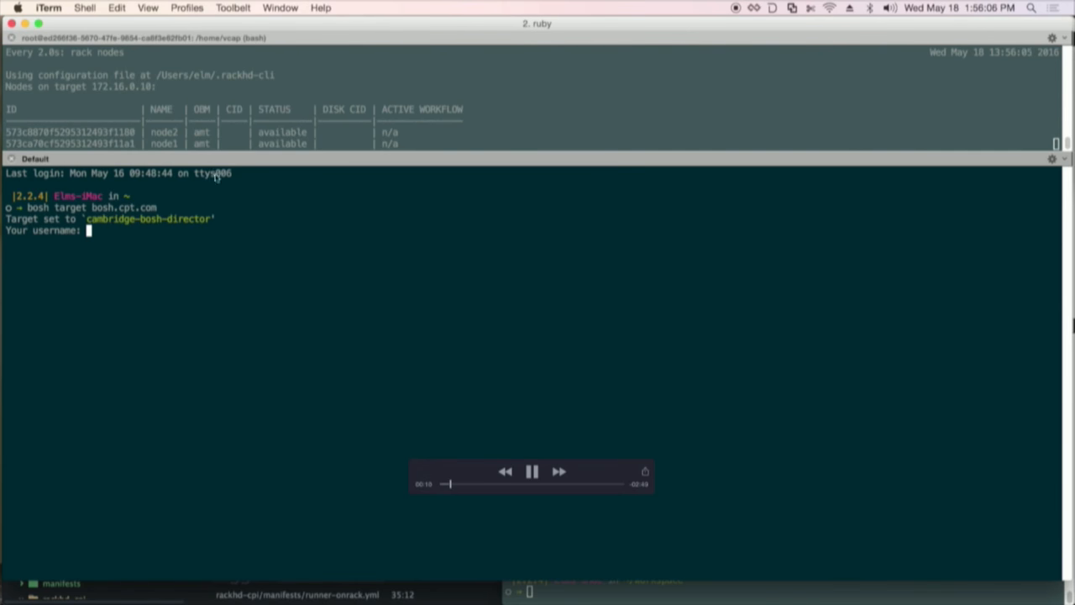
# Log in as admin and list the deployment VMs with 'bosh vms', all running
pyautogui.write('admin')
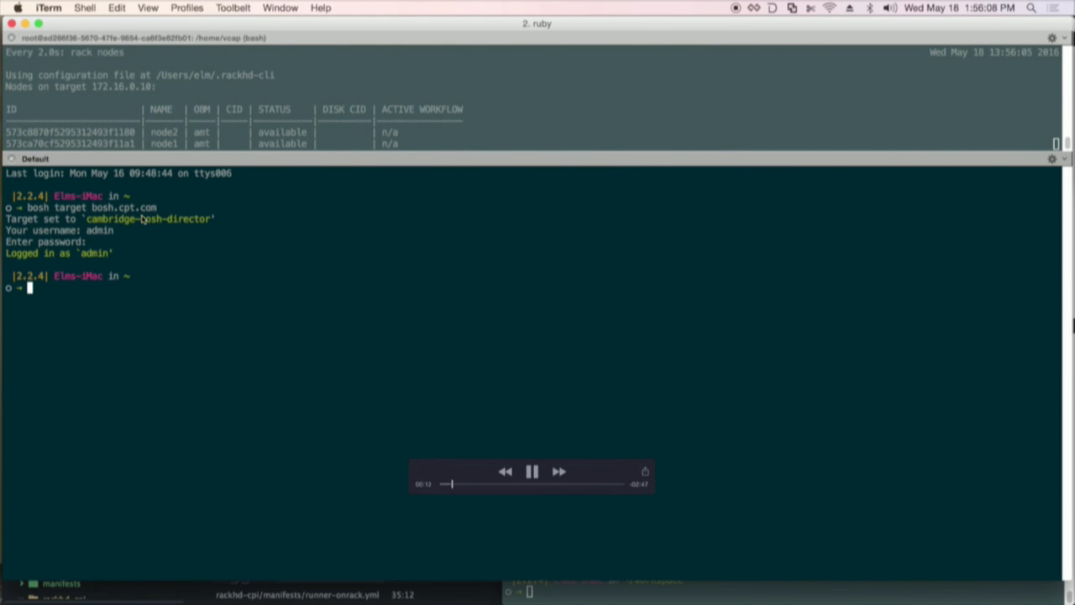
pyautogui.write('bosh')
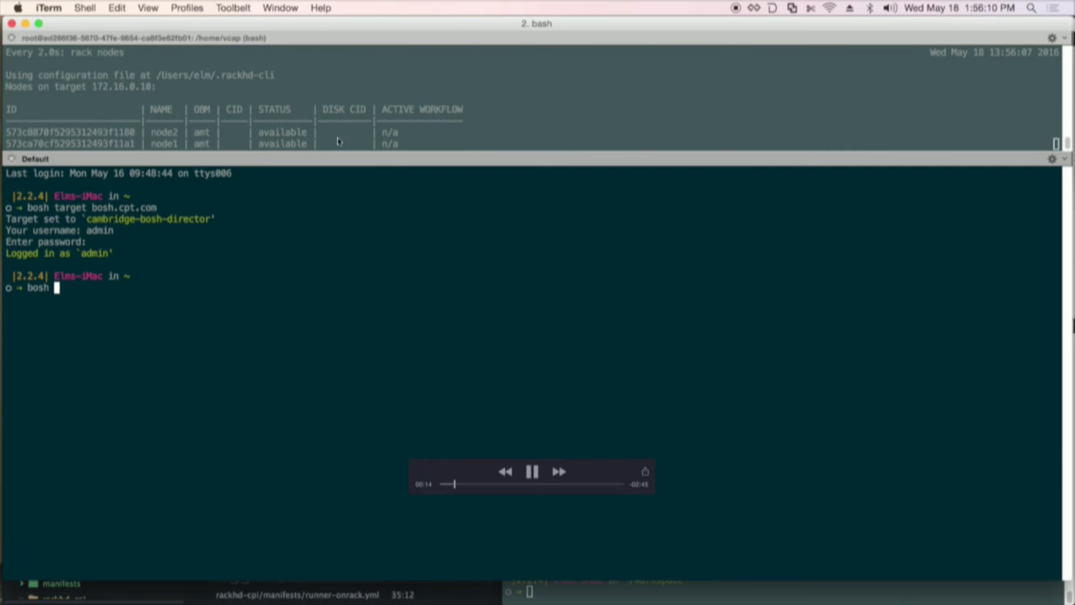
pyautogui.write('vms')
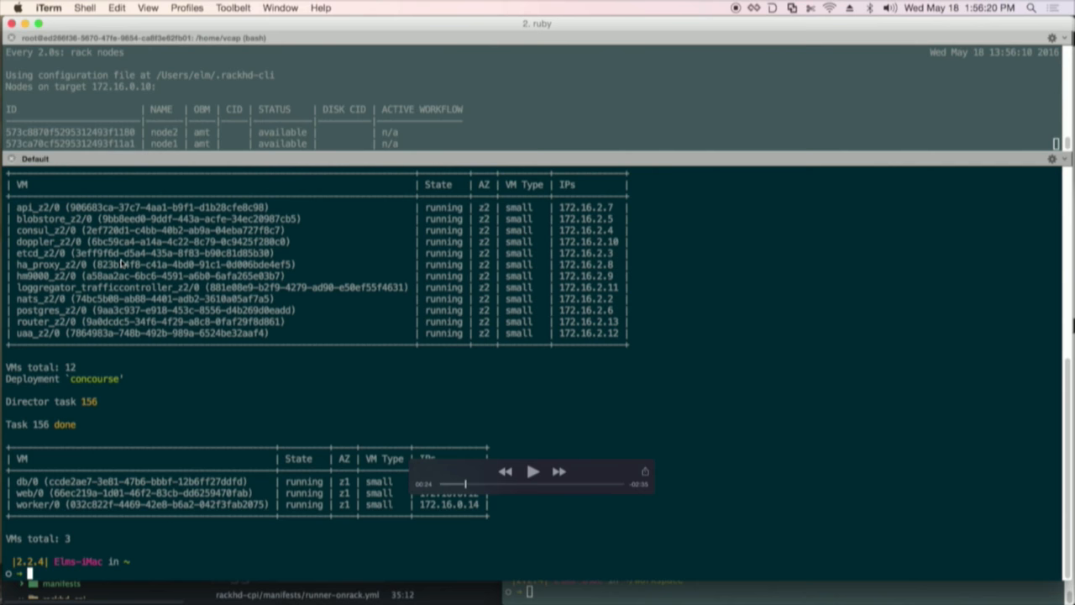
pyautogui.moveTo(101, 296)
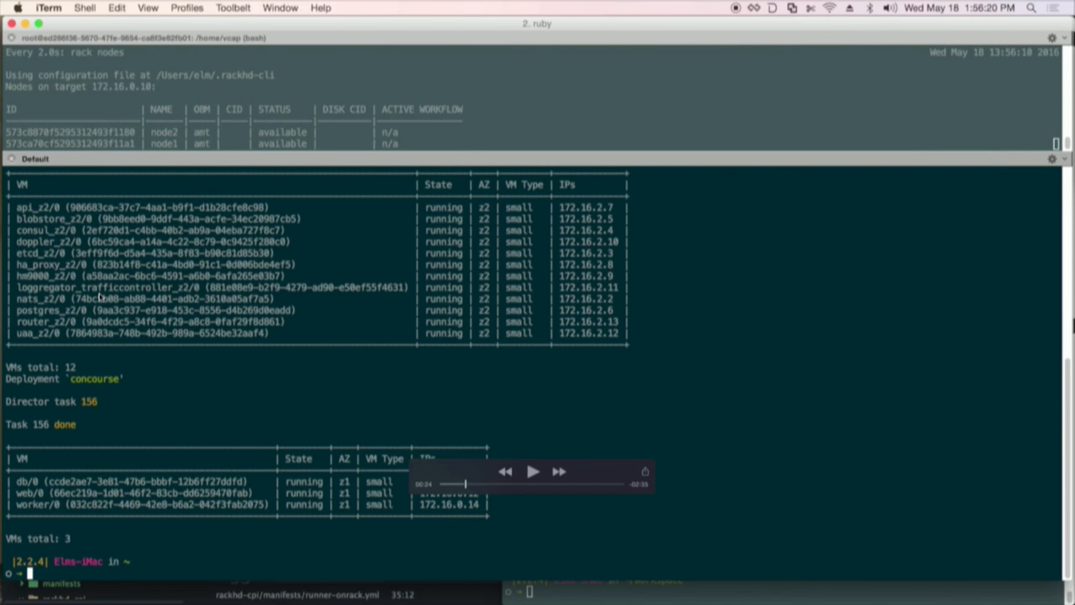
pyautogui.moveTo(48, 483)
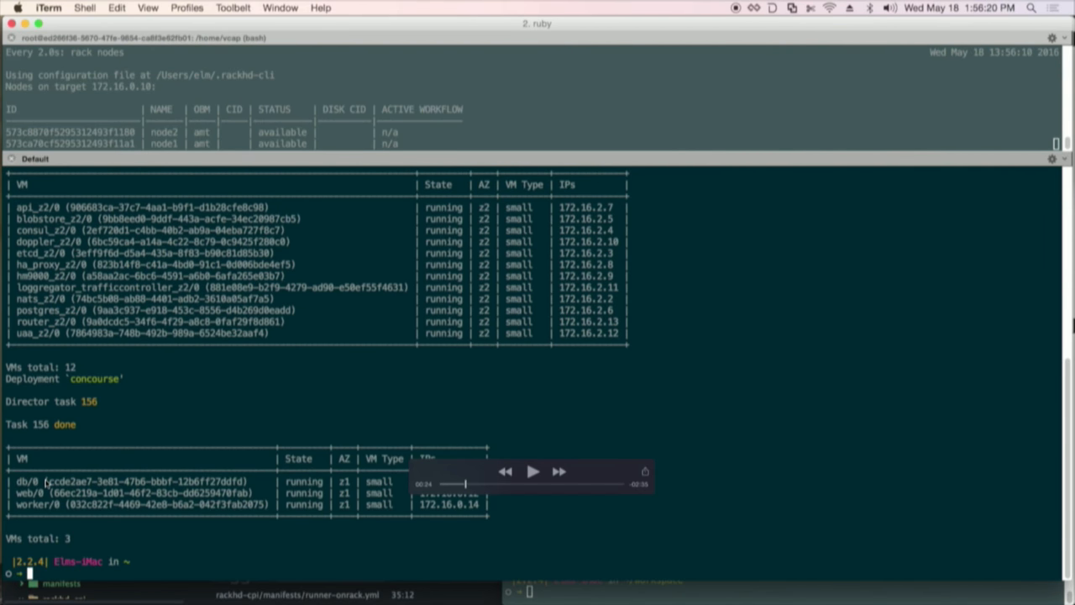
pyautogui.click(533, 471)
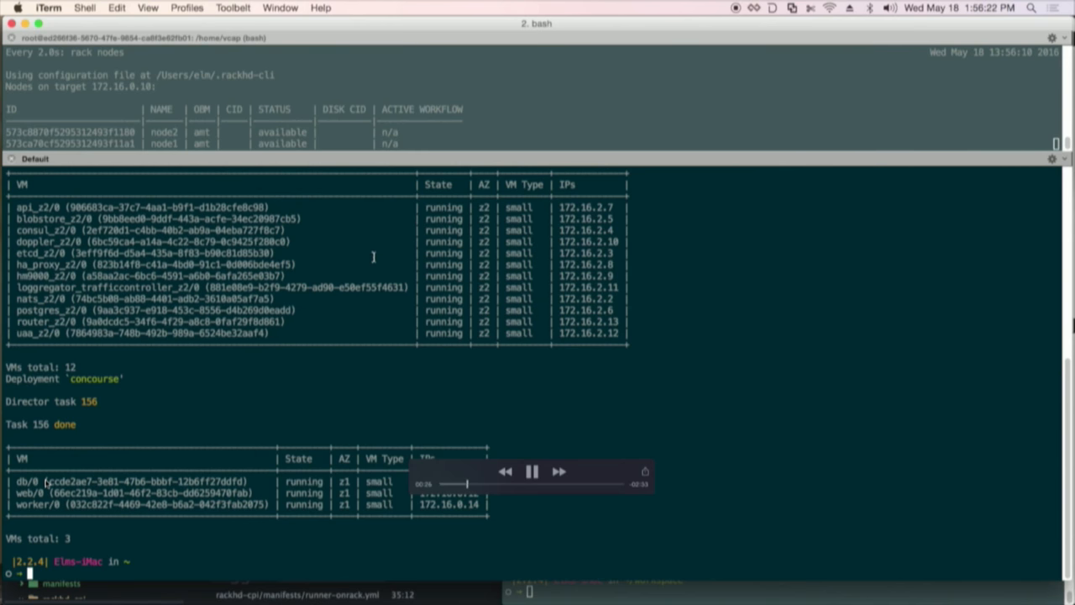
# Clear the terminal and target bosh at bosh-rackhd.cpt.com (my-bosh)
pyautogui.write('clear')
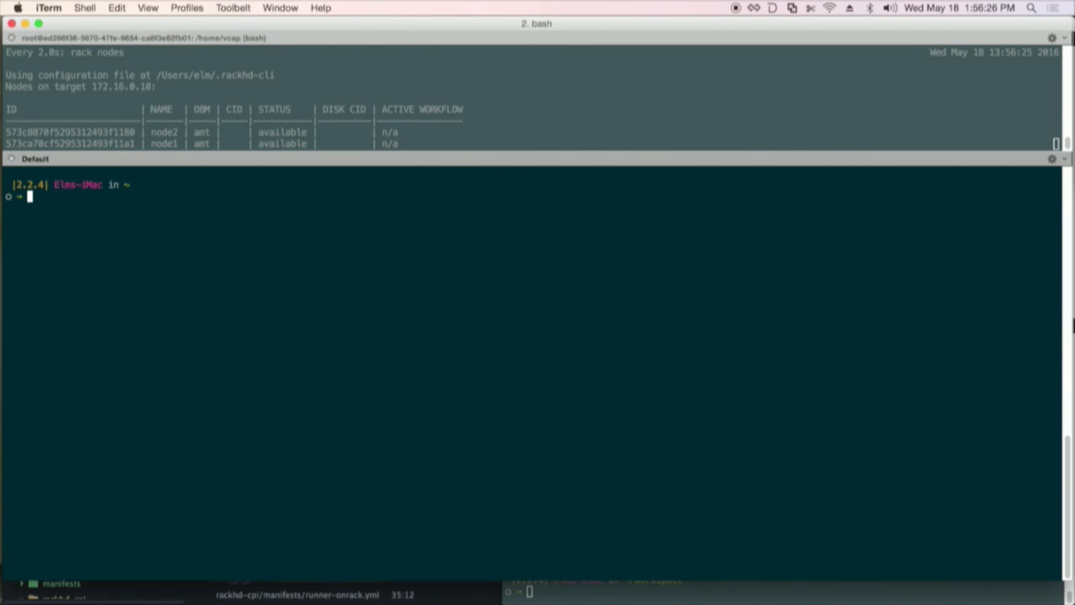
pyautogui.write('bosh targ')
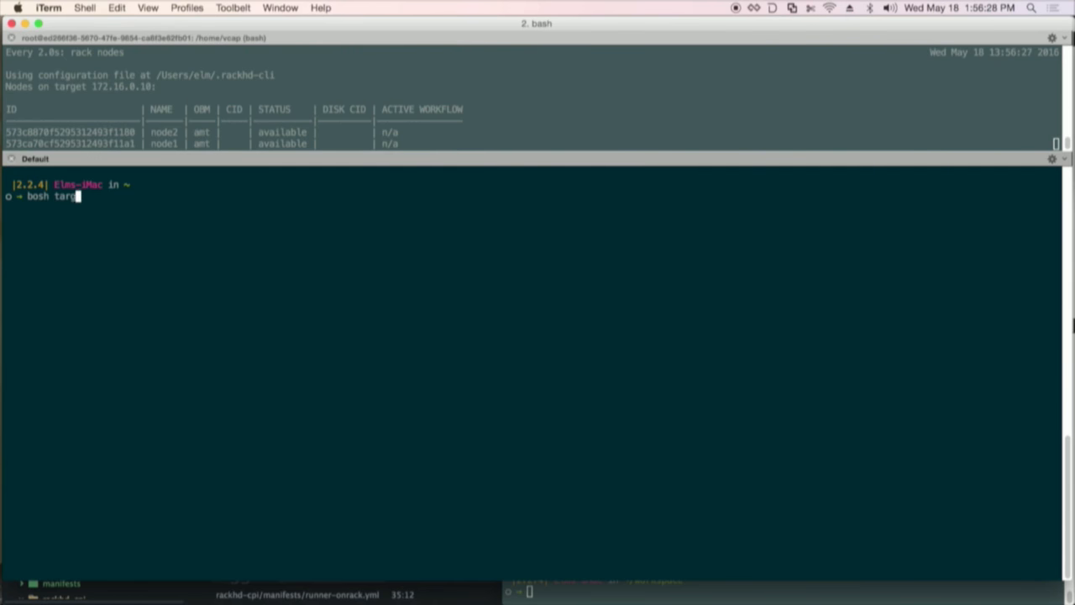
pyautogui.write('bosh-ra')
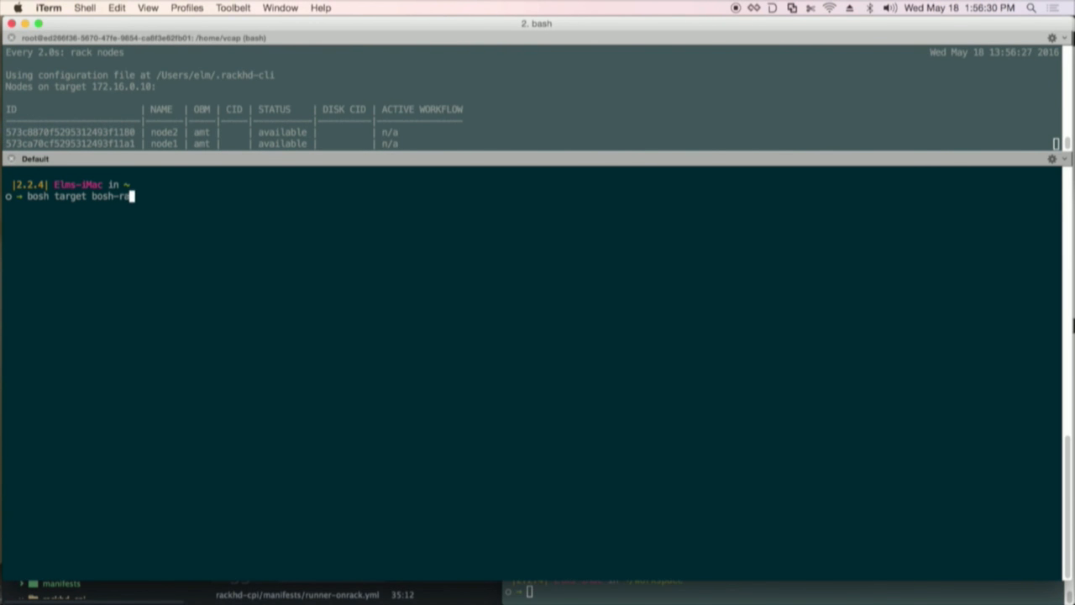
pyautogui.write('khd.cpt.com')
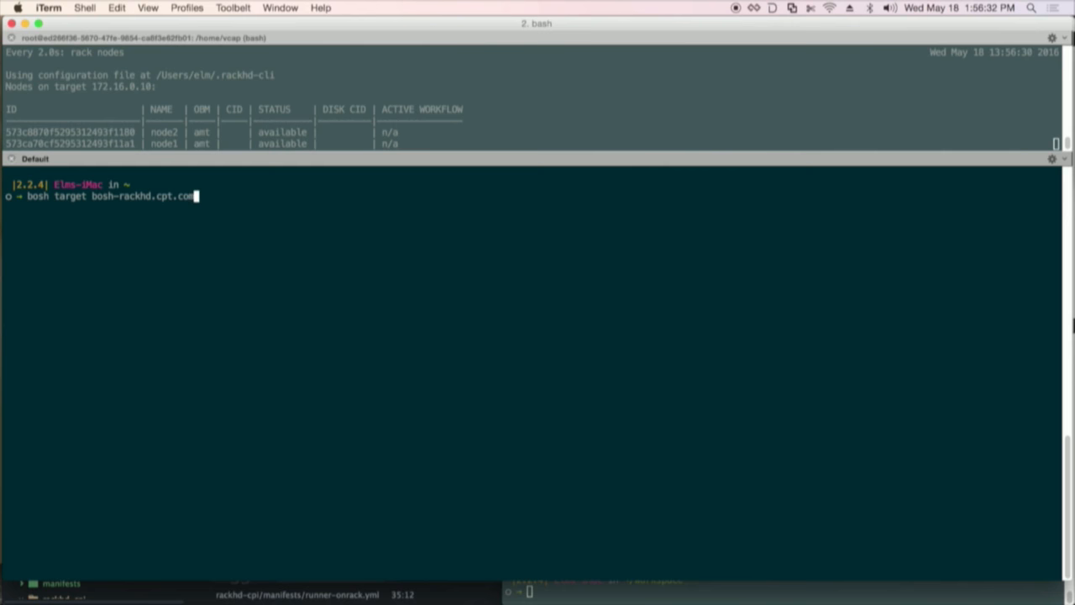
pyautogui.press('enter')
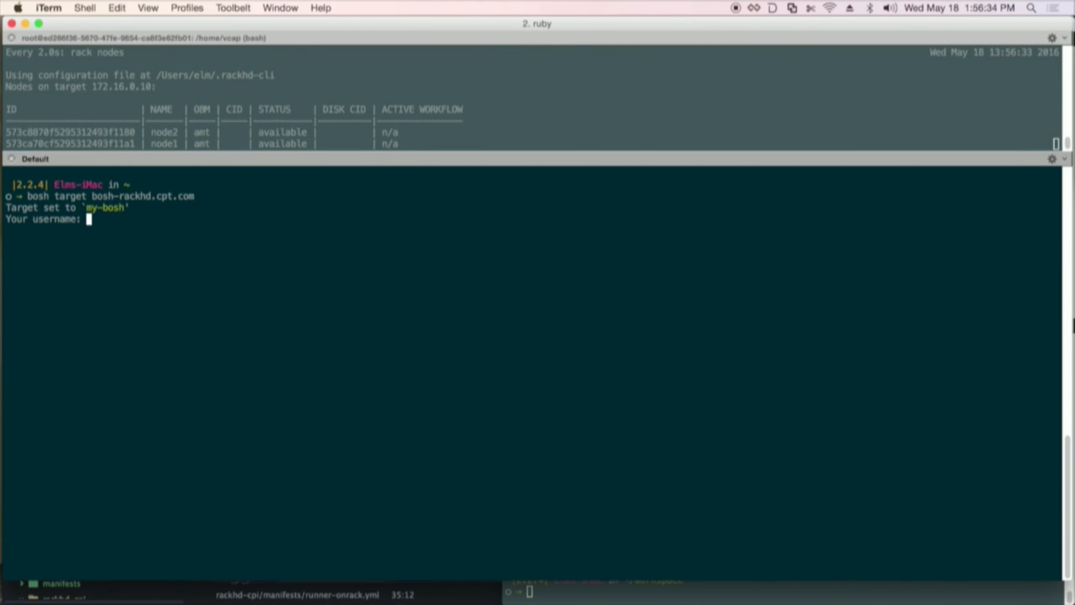
# Log in as admin and list VMs for OrangeBox-CloudFoundry-Runner, showing none
pyautogui.write('admin')
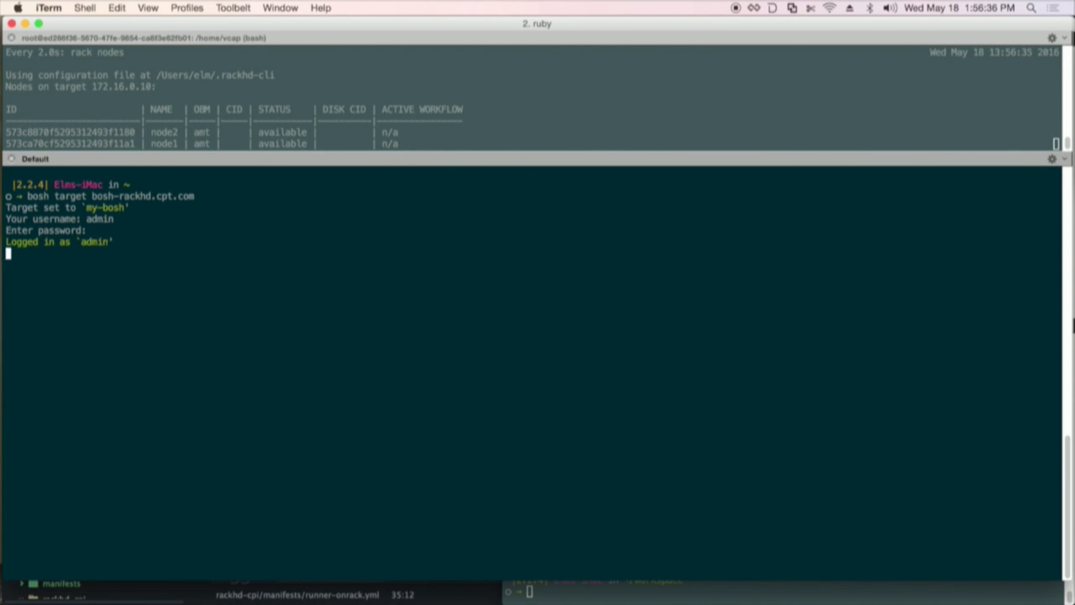
pyautogui.write('cf')
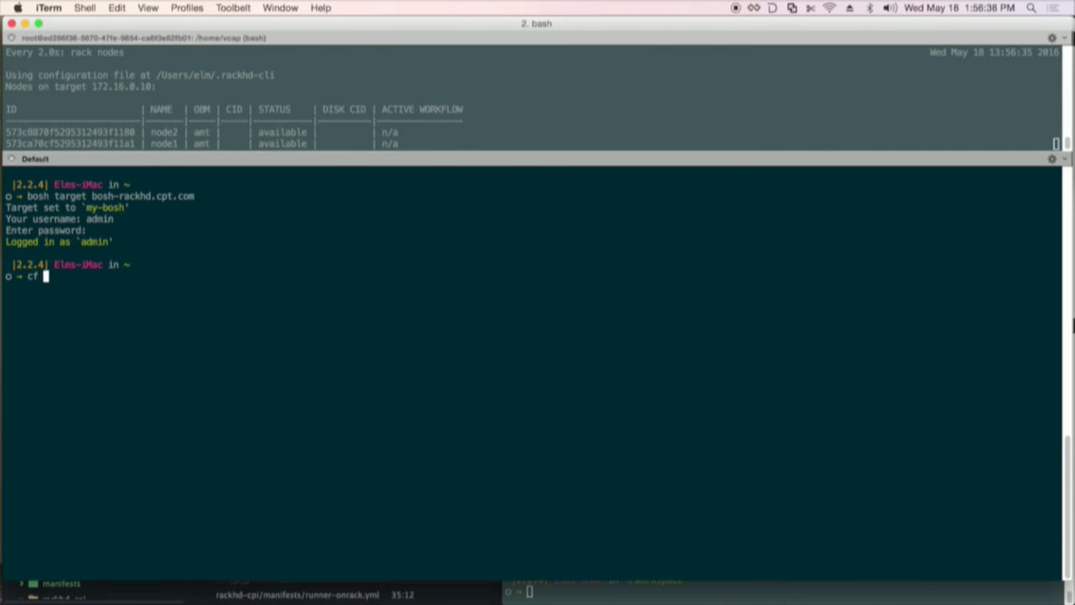
pyautogui.write('bosh')
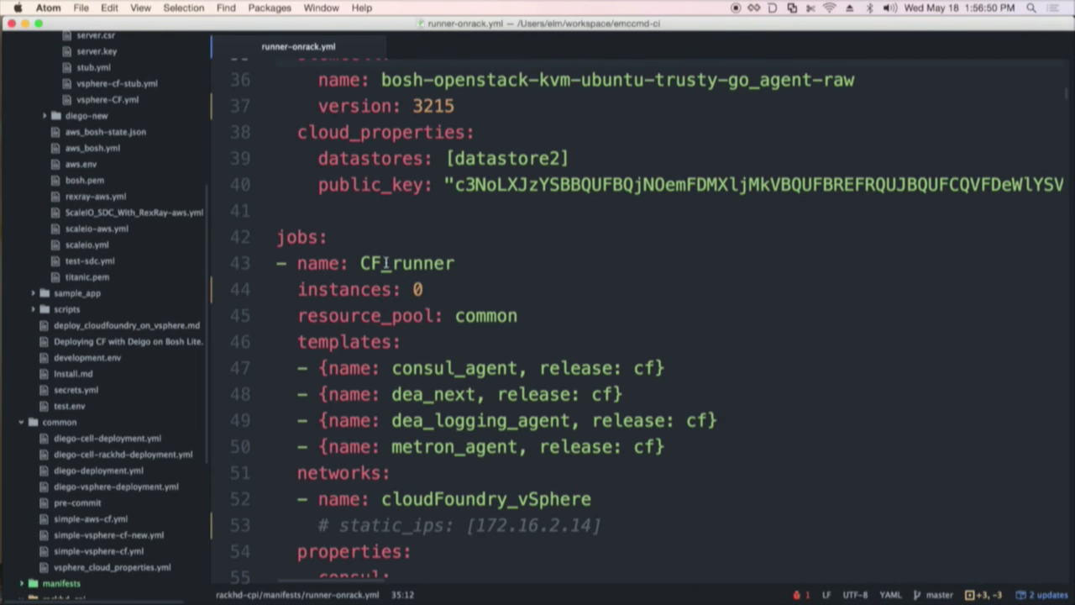
pyautogui.write('1')
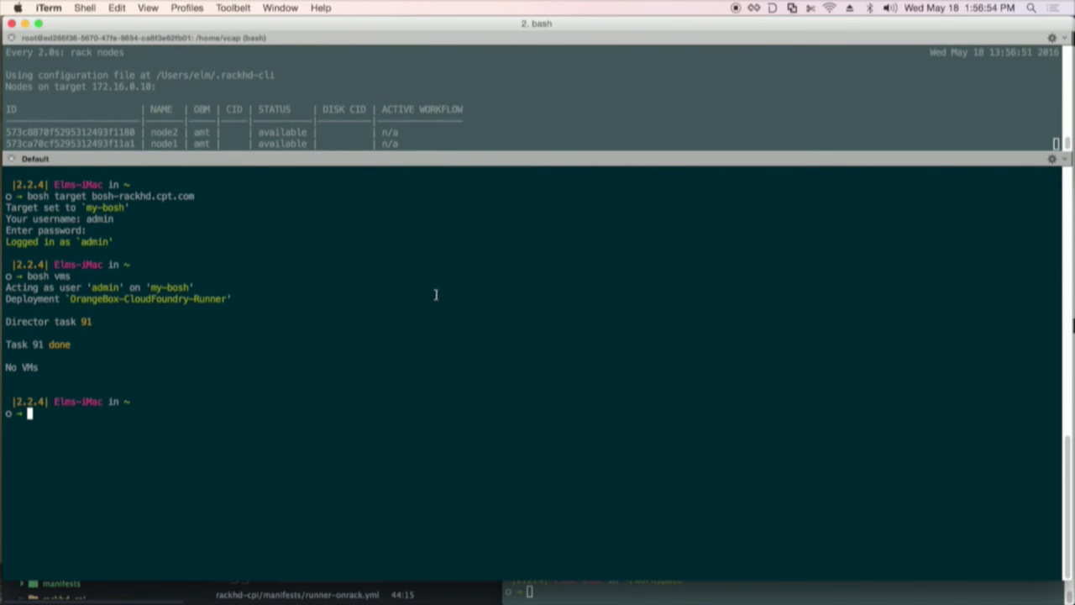
# Set the deployment to runner-onrack.yml and start 'bosh deploy', scaling CF_runner 0 to 1
pyautogui.write('bosh')
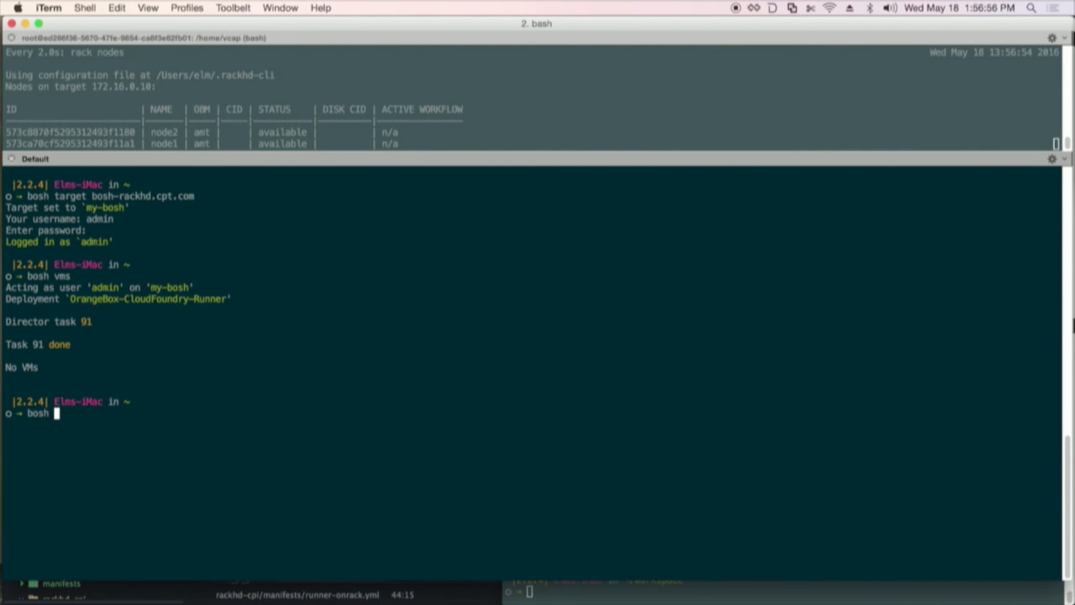
pyautogui.write('deployment ~/workspace/emccmd-')
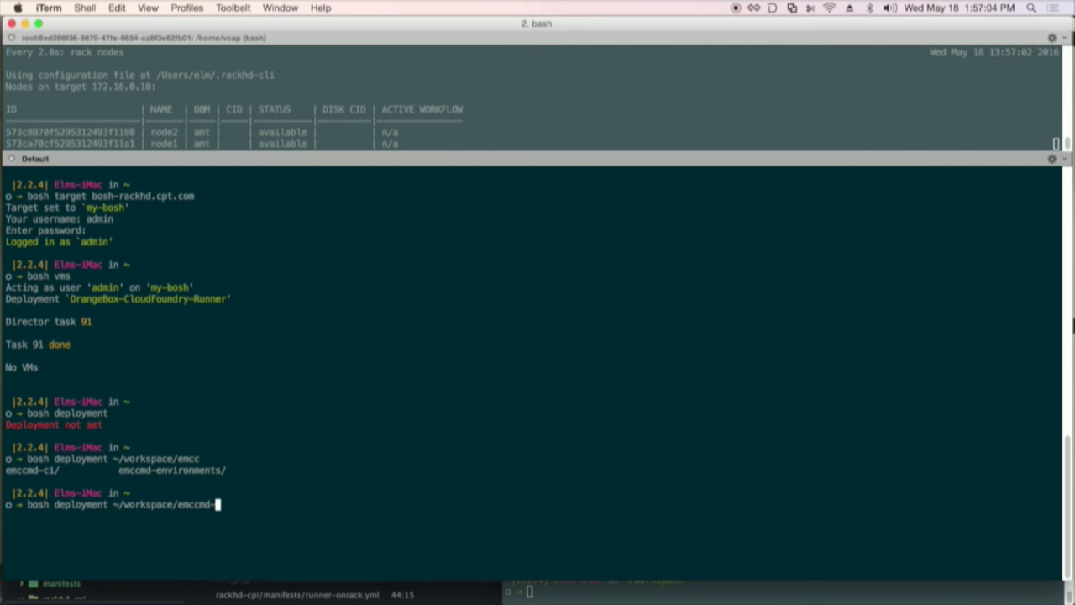
pyautogui.write('ci/rackhd-cpi/manifests/runner-onrack.yml')
pyautogui.write('bosh')
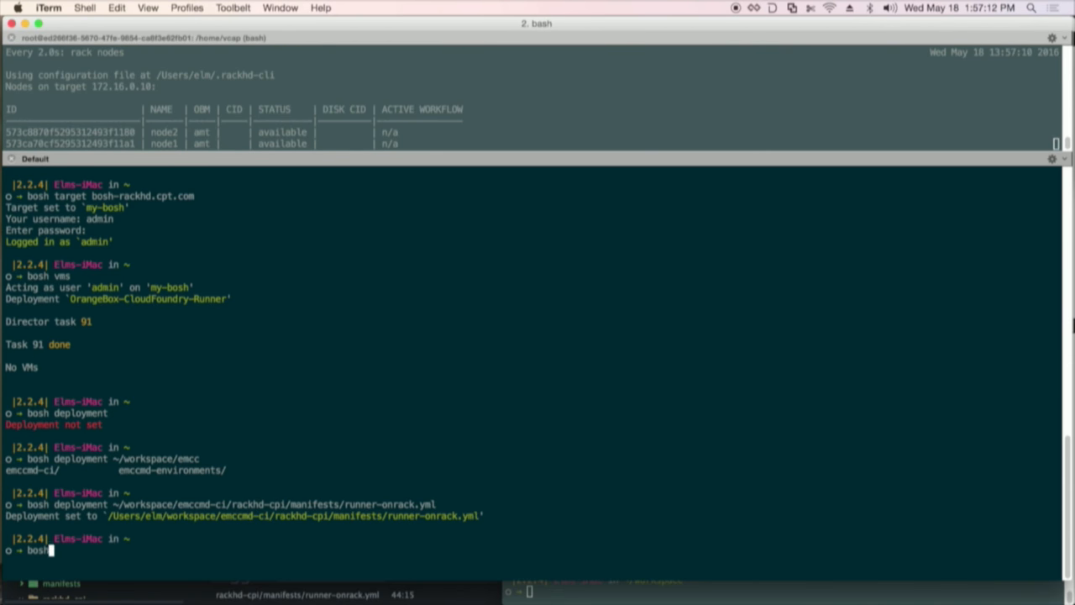
pyautogui.write('deploy')
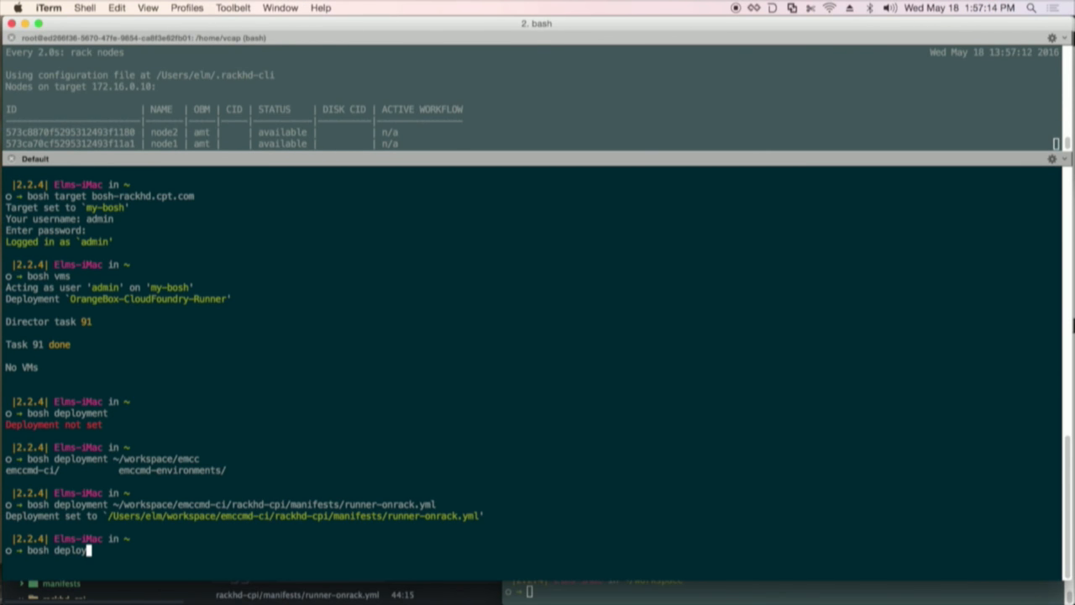
pyautogui.press('enter')
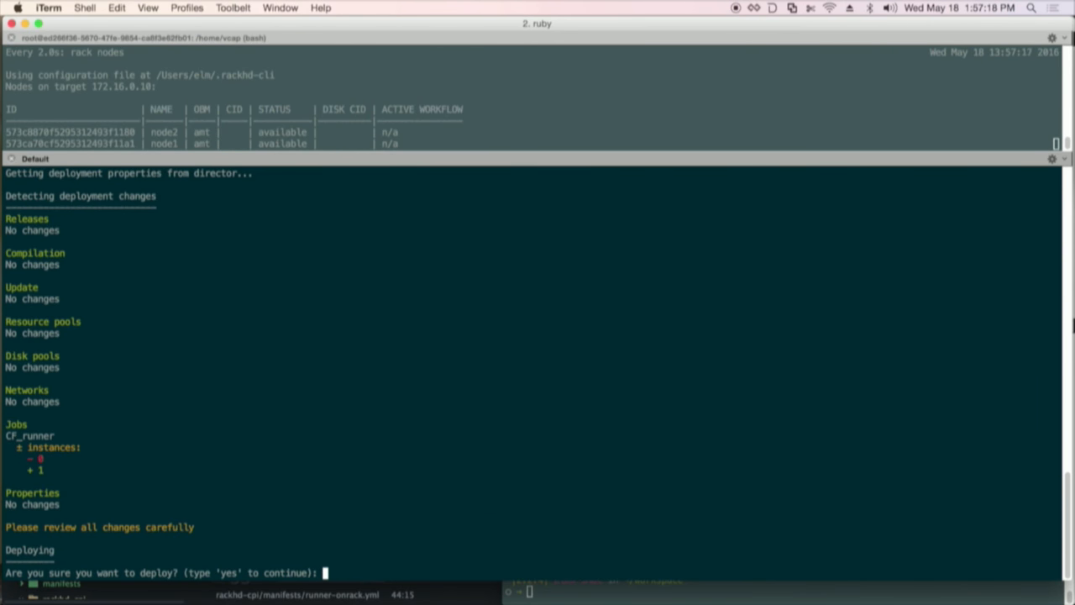
# Confirm the OrangeBox-CloudFoundry-Runner deploy with 'yes' and let Director task 92 run
pyautogui.write('yes')
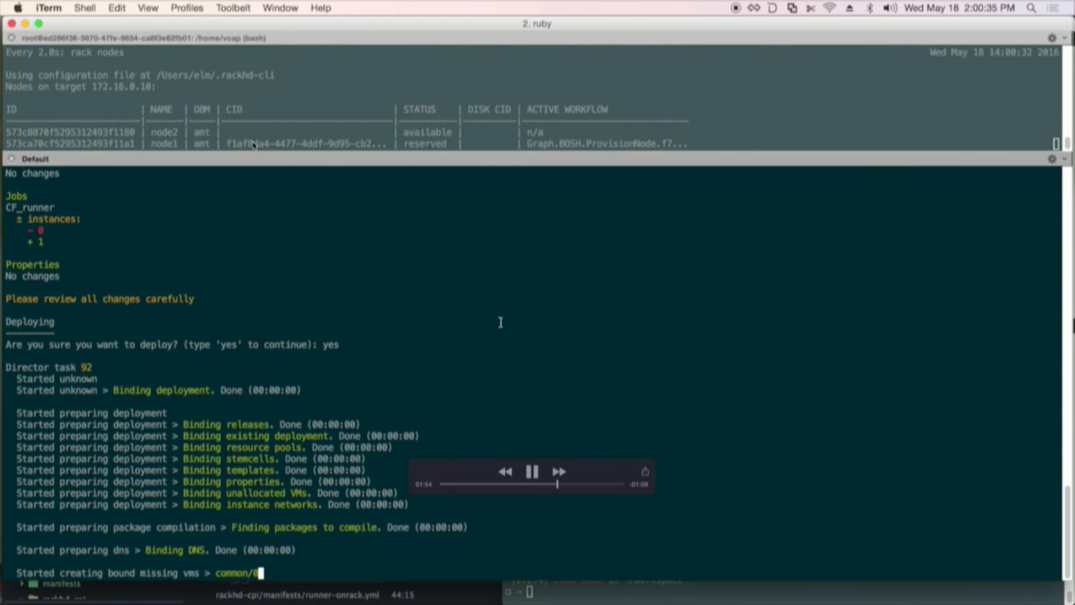
pyautogui.moveTo(314, 287)
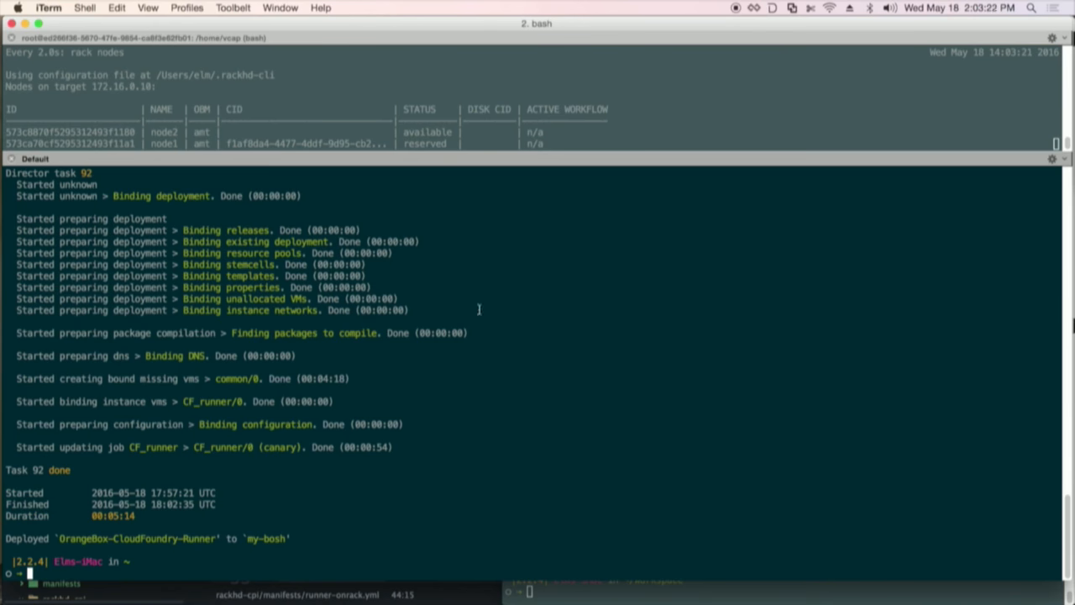
# Move into workspace/cpt-snake and start a 'cf push' of the snake app
pyautogui.write('cd workspace/cpt-snake/')
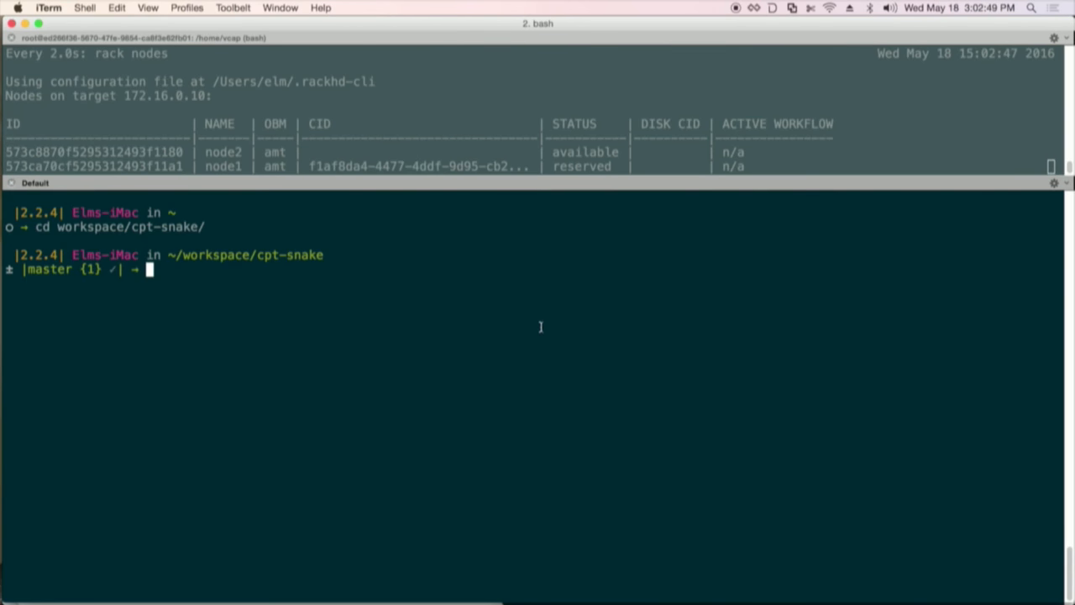
pyautogui.write('cf push')
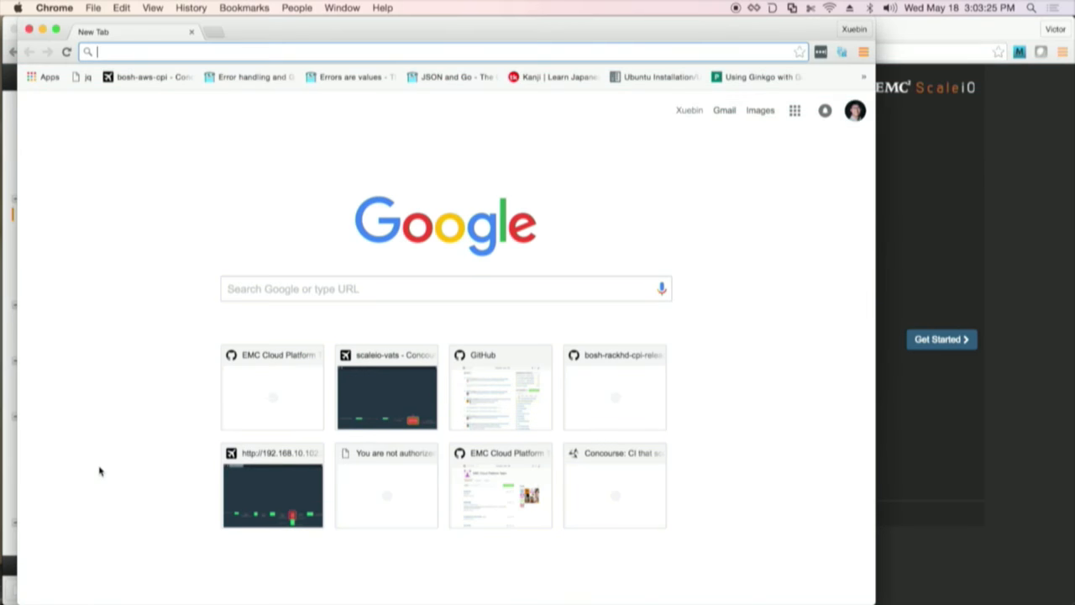
# Load dojo-snake.cf.com in Chrome to show the EMC Dojo Snake high scores, then pause playback
pyautogui.write('dojo-snake.cf.com/public/')
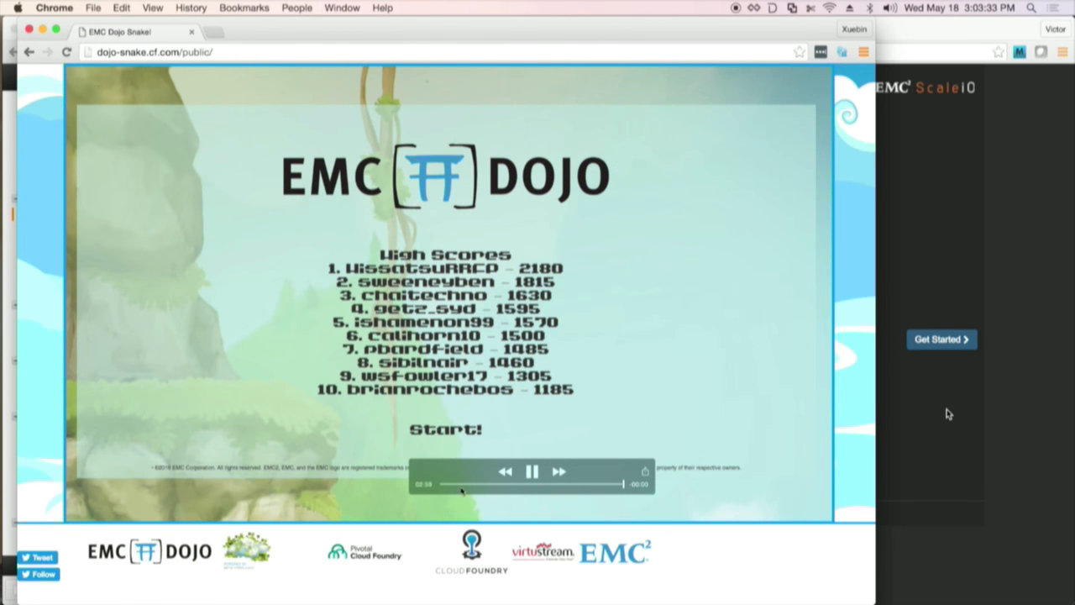
pyautogui.click(532, 471)
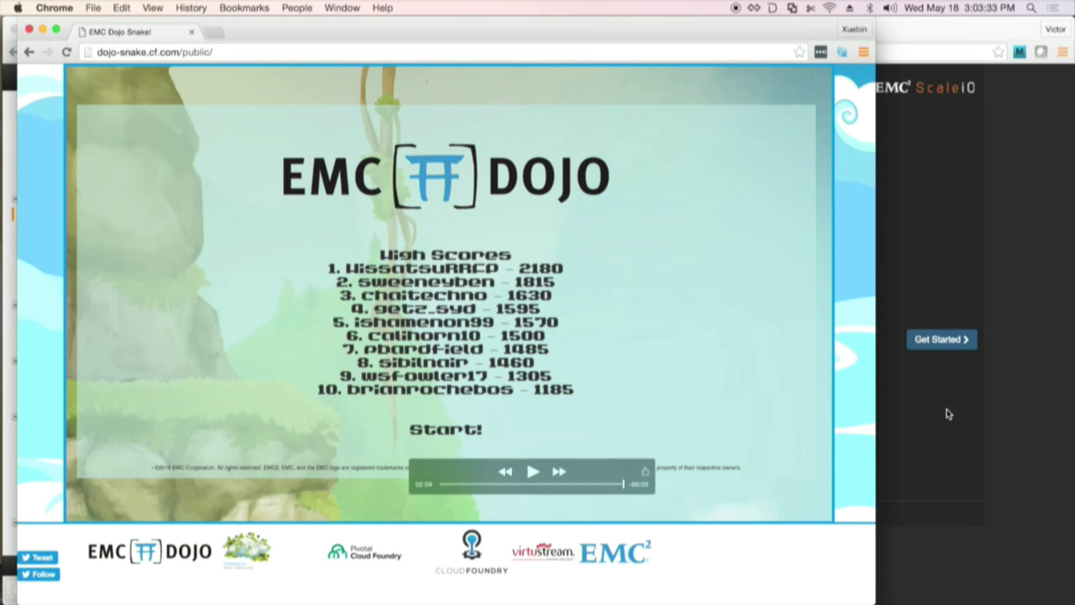
pyautogui.moveTo(571, 598)
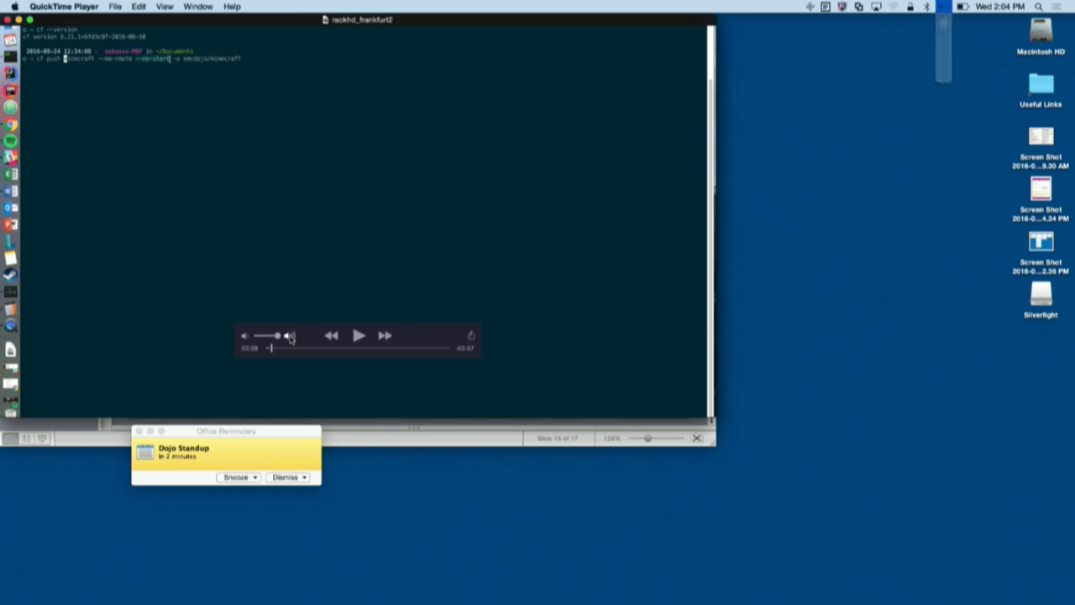
# Rewind the QuickTime terminal demo to 00:00, before the Minecraft push
pyautogui.moveTo(275, 335); pyautogui.dragTo(264, 335)
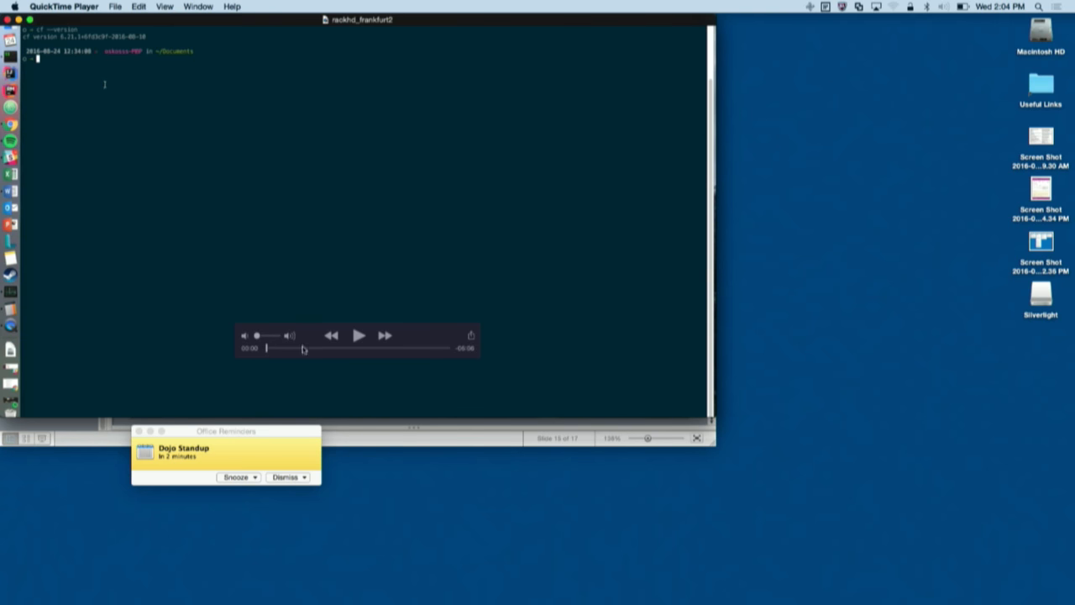
# Play the demo, list services and run 'cf bind-service minecraft scaleio_instance'
pyautogui.click(359, 335)
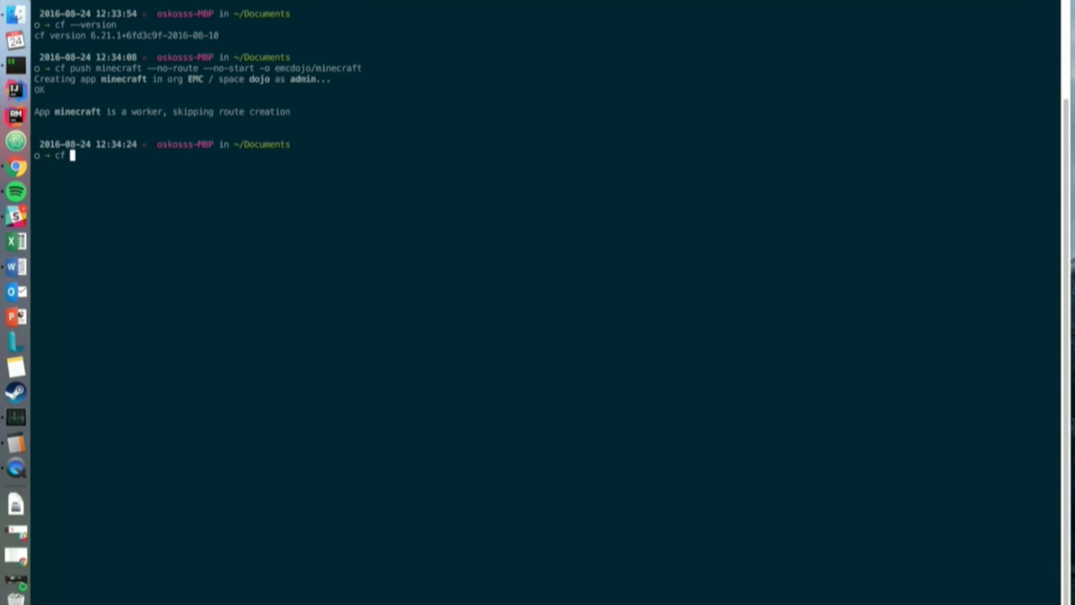
pyautogui.write('services')
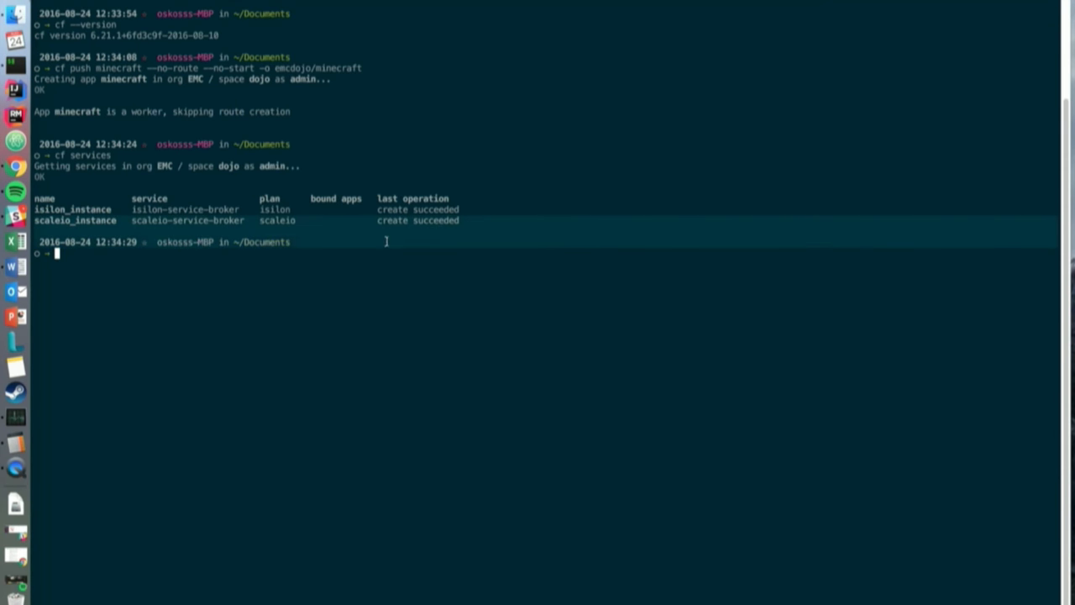
pyautogui.write('cf bind')
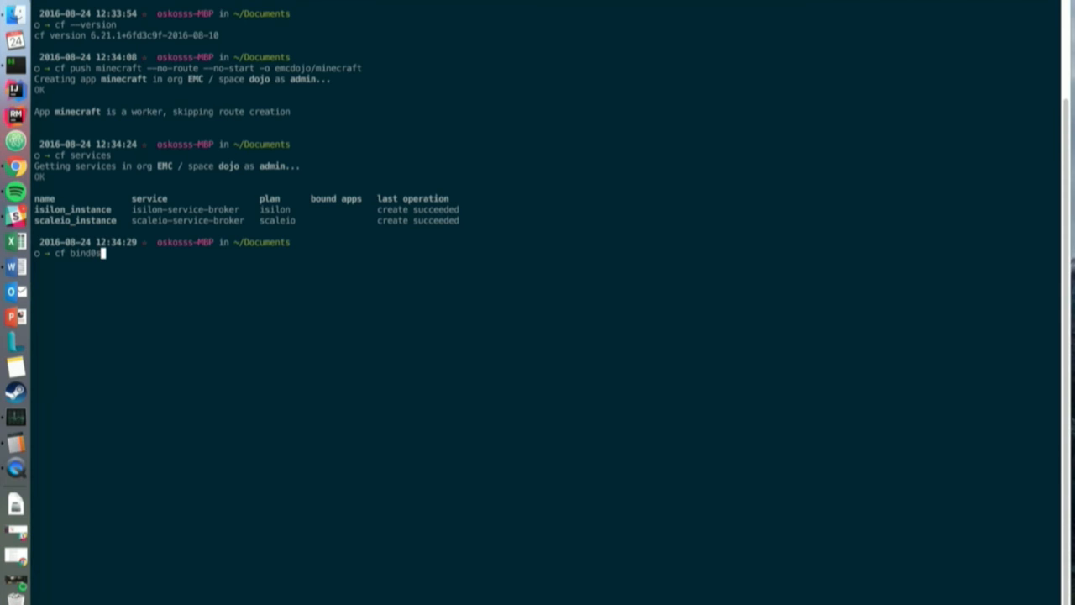
pyautogui.write('-service')
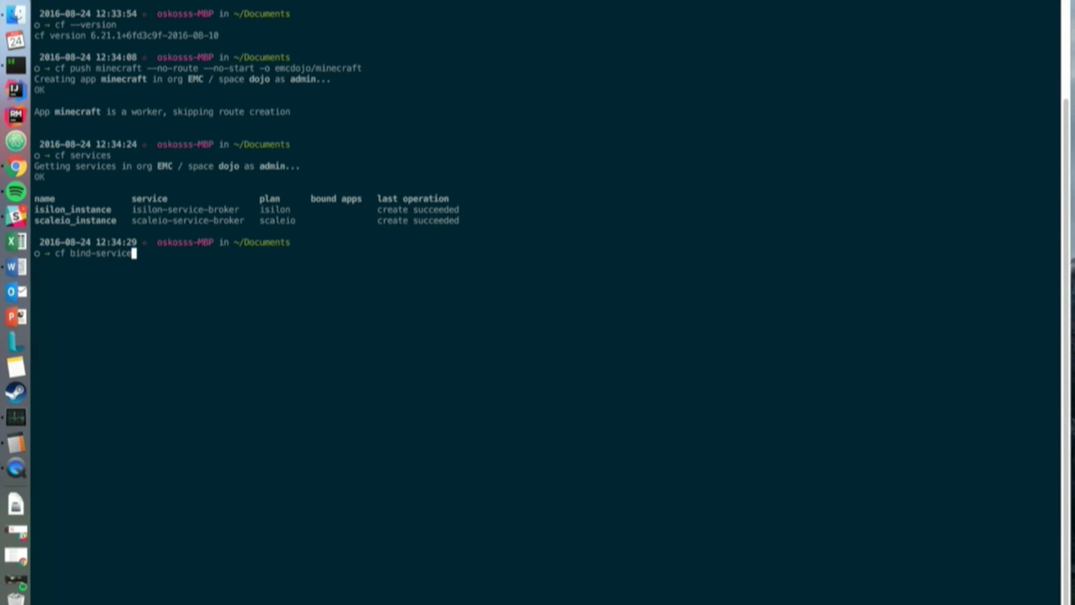
pyautogui.write('minecraft scaleio_instance')
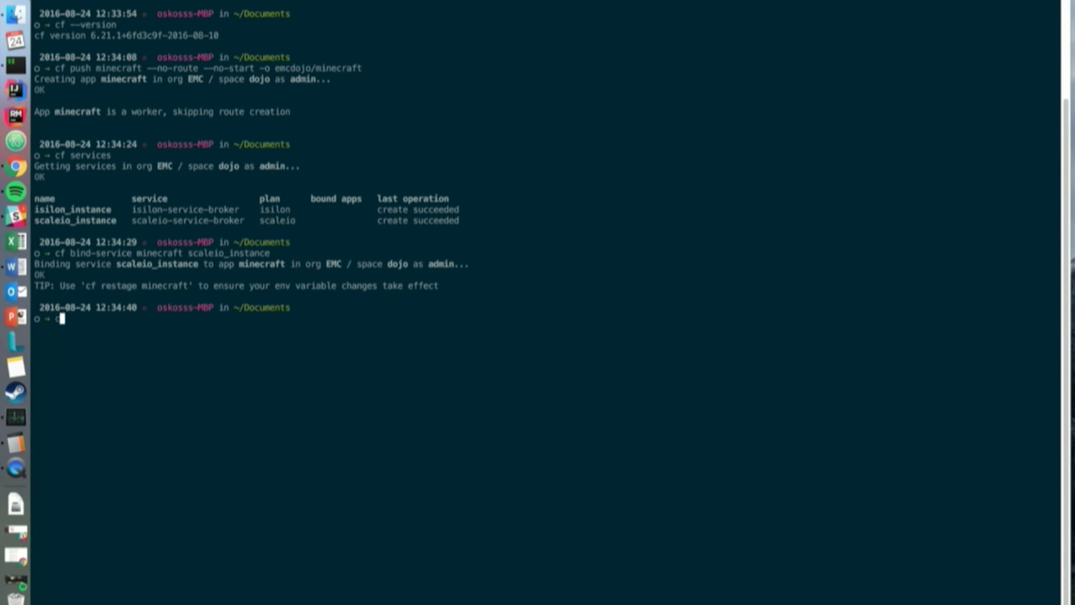
# Map route tcp.cf.com --port 25565 to minecraft and run 'cf start minecraft'
pyautogui.write('map-route')
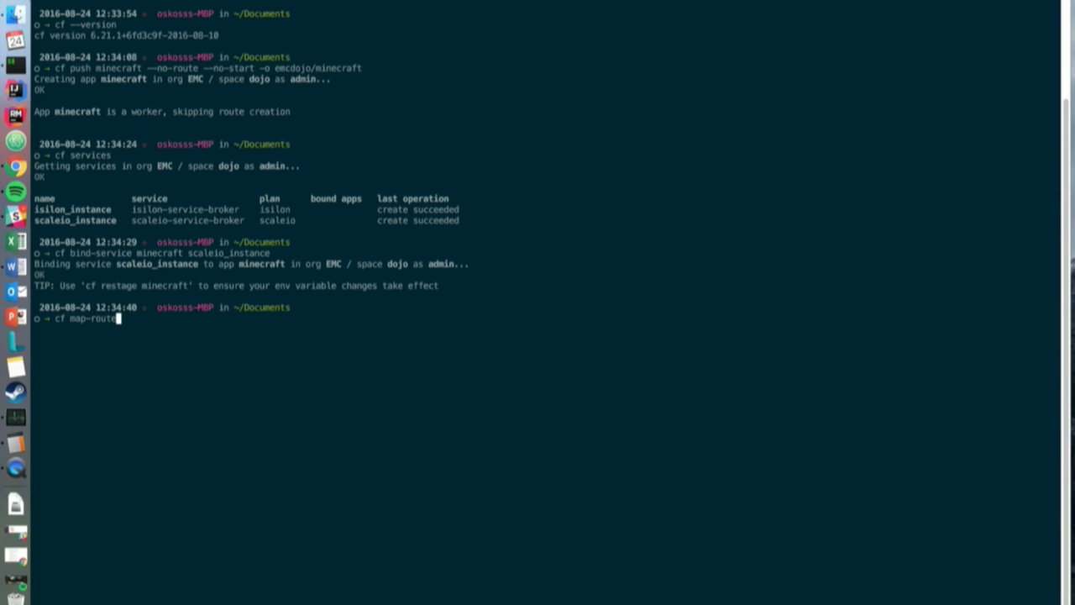
pyautogui.write('minecraft tcp.cf.com --port 25565')
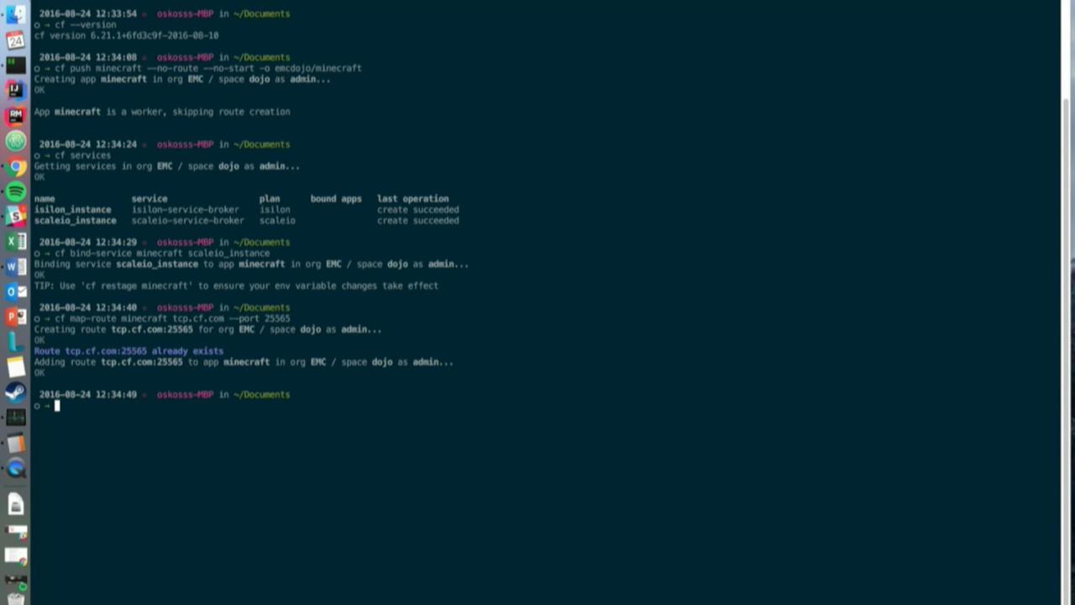
pyautogui.write('cf star')
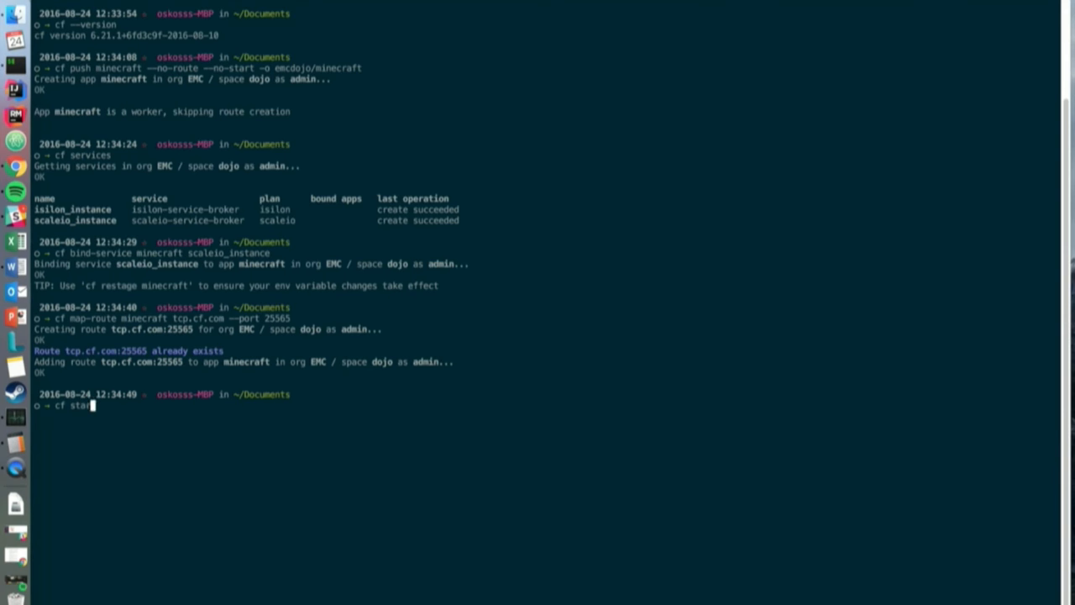
pyautogui.write('minecraft')
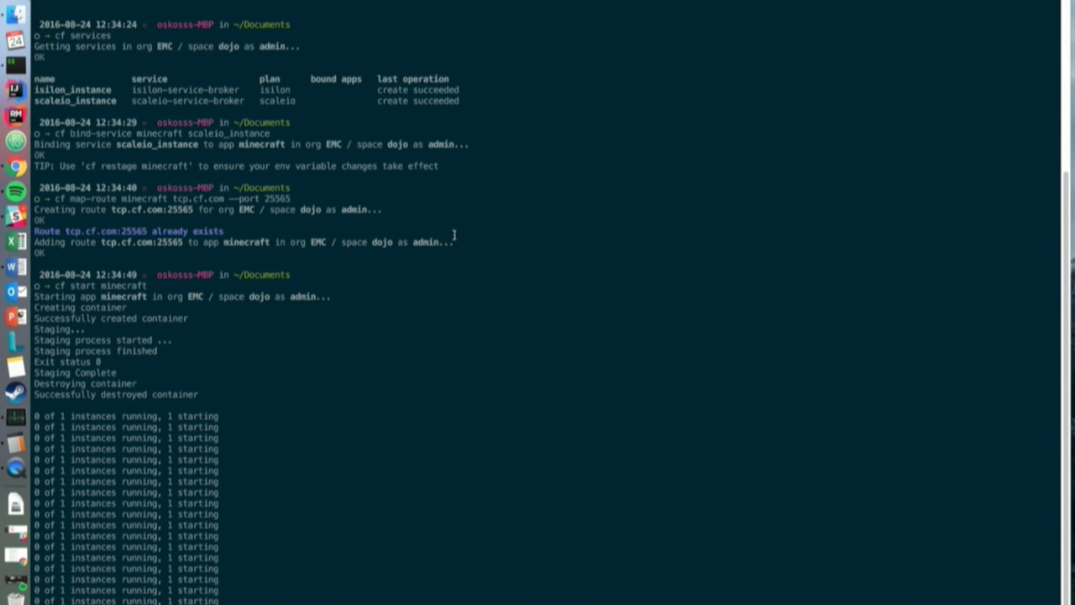
# Direct Connect Minecraft to tcp.cf.com and join the server's grassy world
pyautogui.scroll(-3)
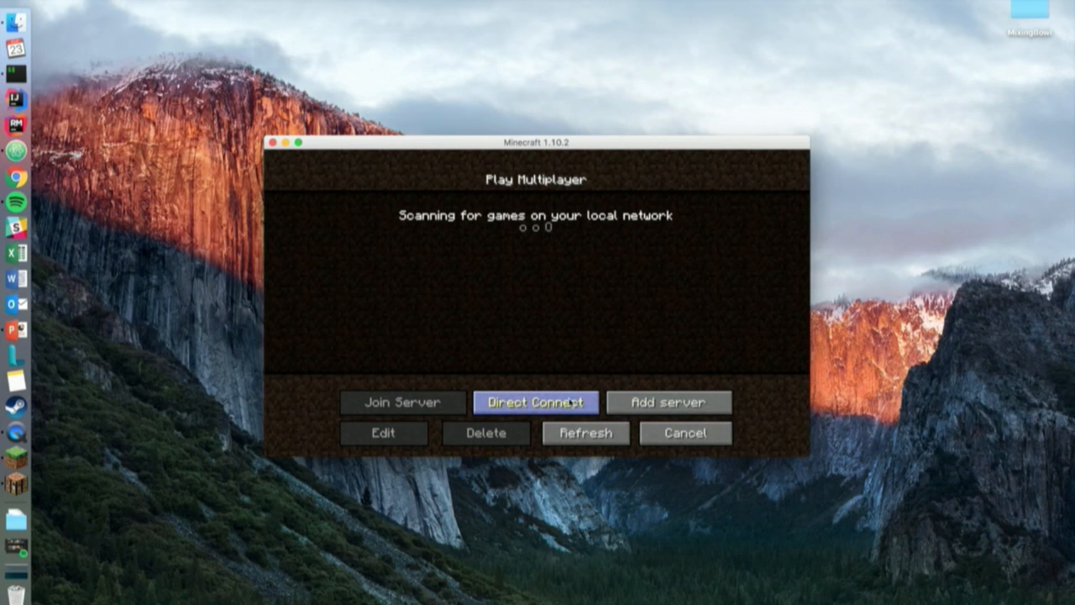
pyautogui.click(536, 402)
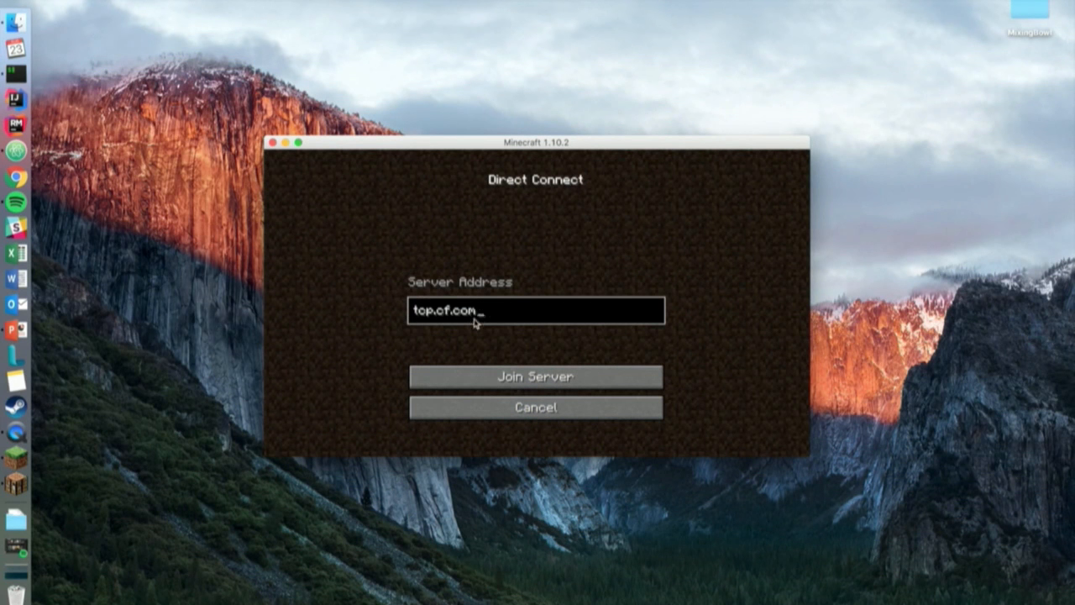
pyautogui.moveTo(535, 376)
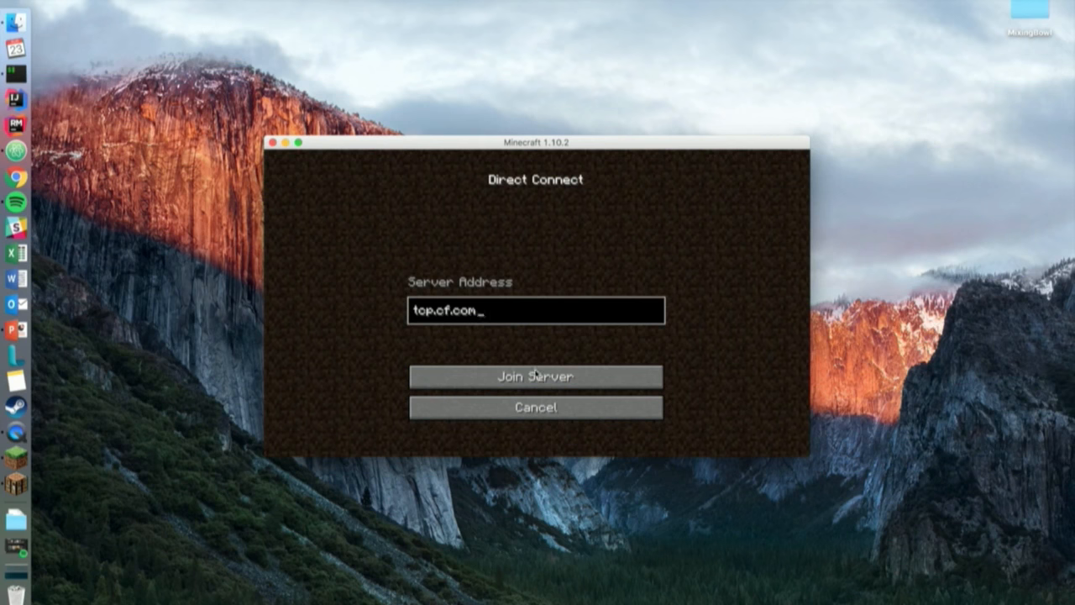
pyautogui.click(535, 376)
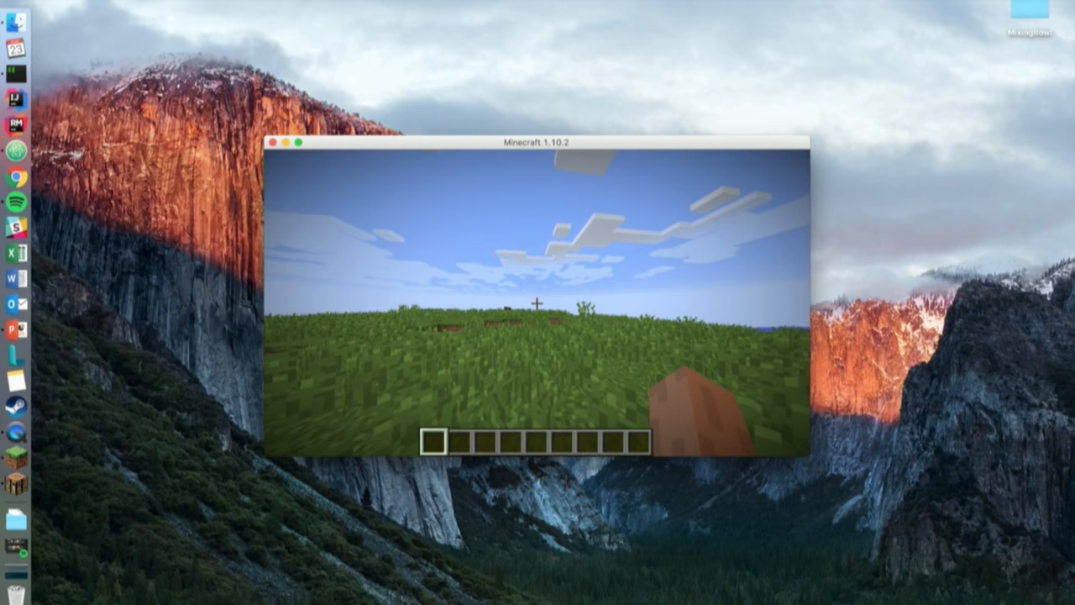
pyautogui.click(291, 142)
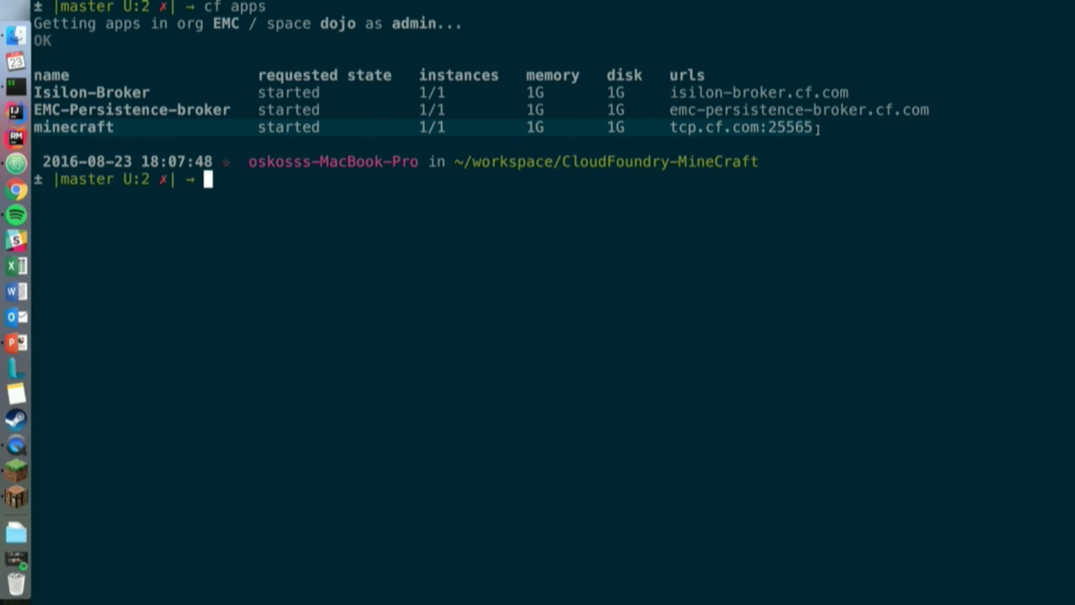
# SSH into minecraft, check the ScaleIO /data mount, list world files and cat the playerdata .dat file
pyautogui.write('cf ssh minecraft')
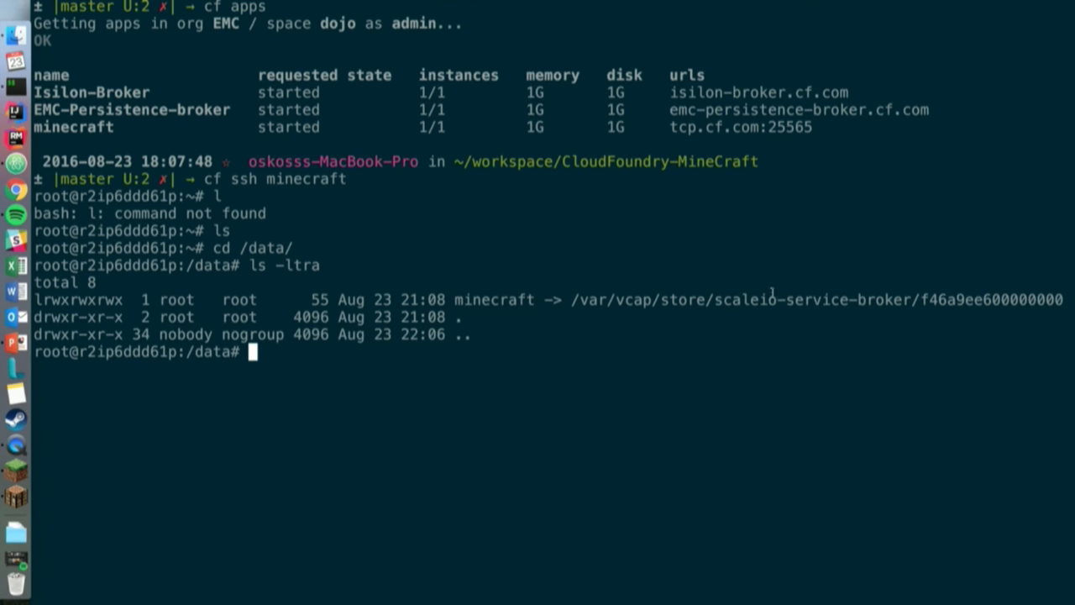
pyautogui.moveTo(747, 370)
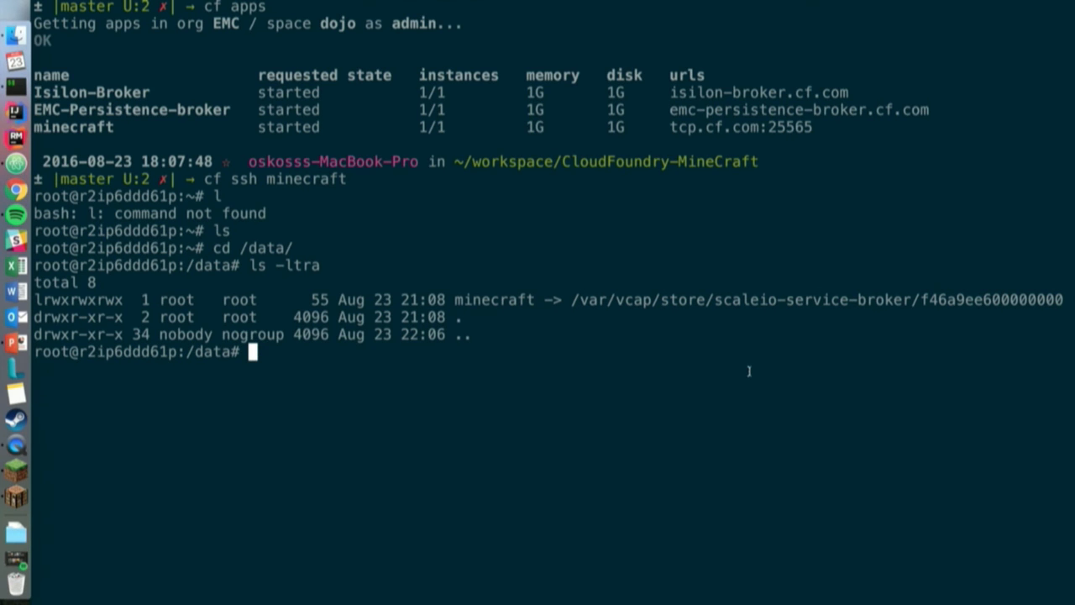
pyautogui.write('mount')
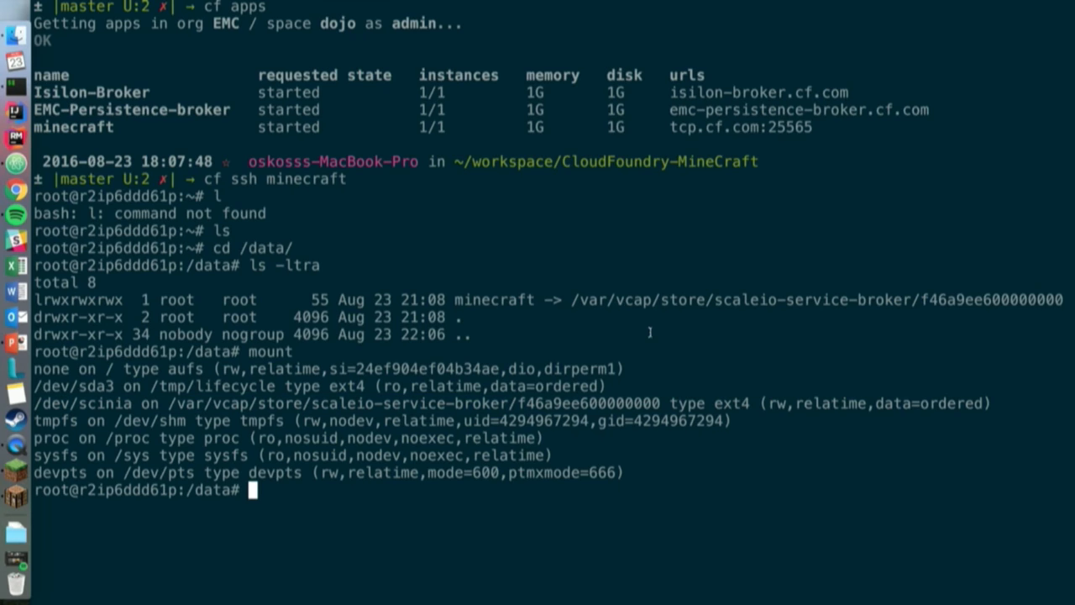
pyautogui.write('cd minecraft')
pyautogui.write('ls')
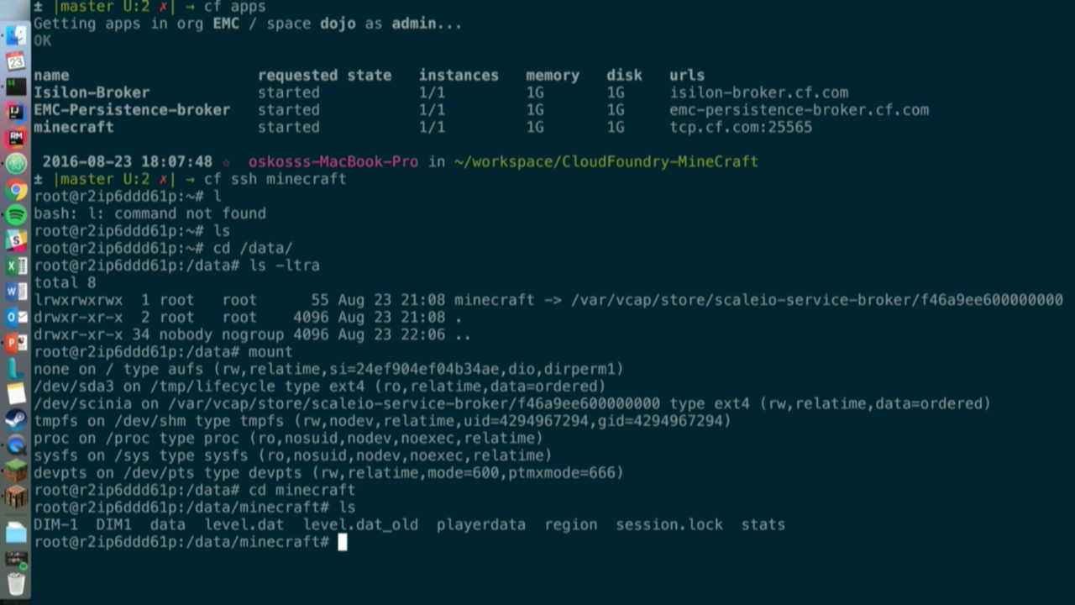
pyautogui.write('cat playerdata/')
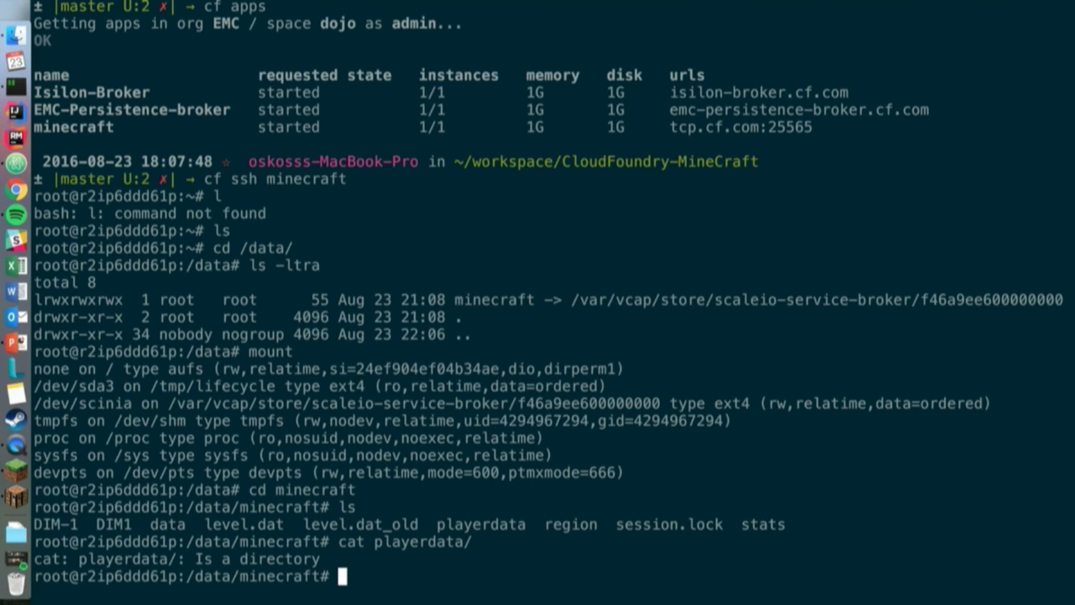
pyautogui.write('cat playerdata/21dbd311-f0a3-42cd-b4f2-7f7089e88b2a.dat')
pyautogui.write('cf push minecraft --no-route --no-start -o emcdojo/minecraft')
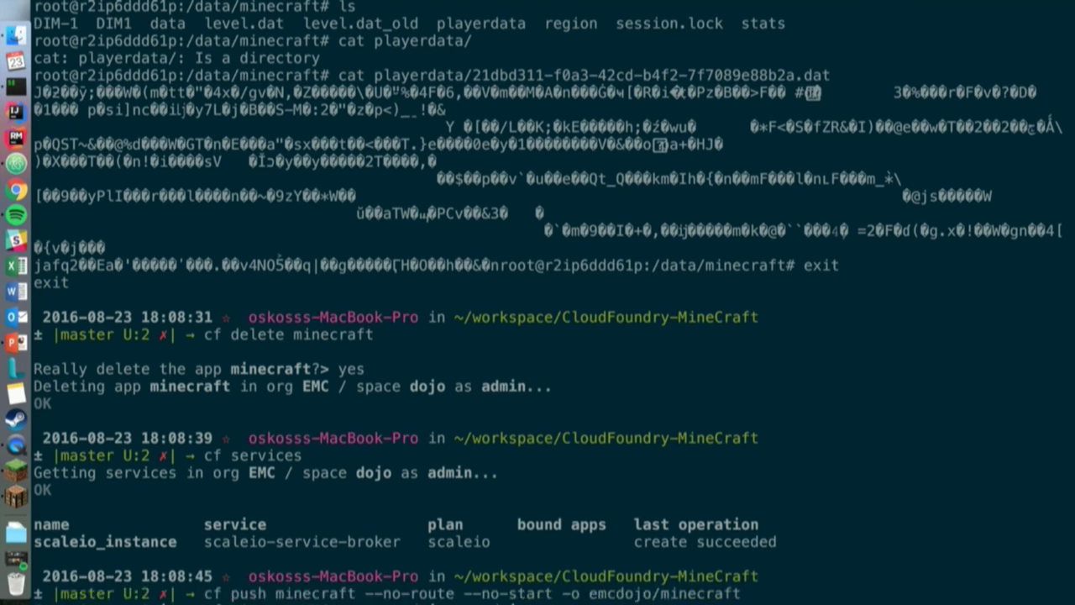
# Scroll through the delete, re-push, rebind and remap of minecraft to tcp.cf.com:25565
pyautogui.scroll(-3)
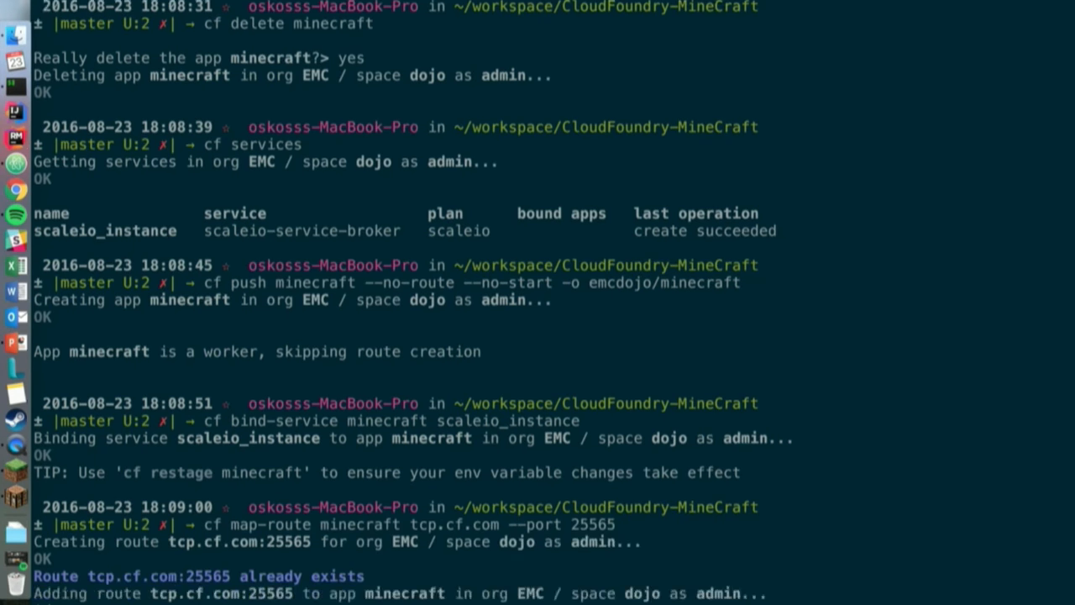
pyautogui.scroll(-3)
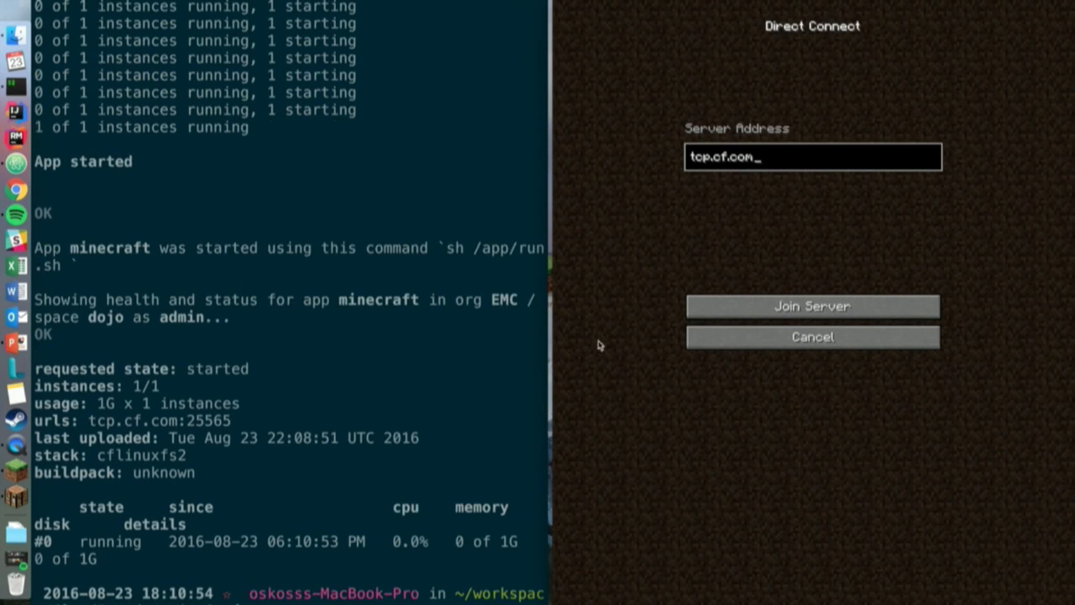
# Join the redeployed server at tcp.cf.com, then run 'cf ssh minecraft' into the new container
pyautogui.click(811, 305)
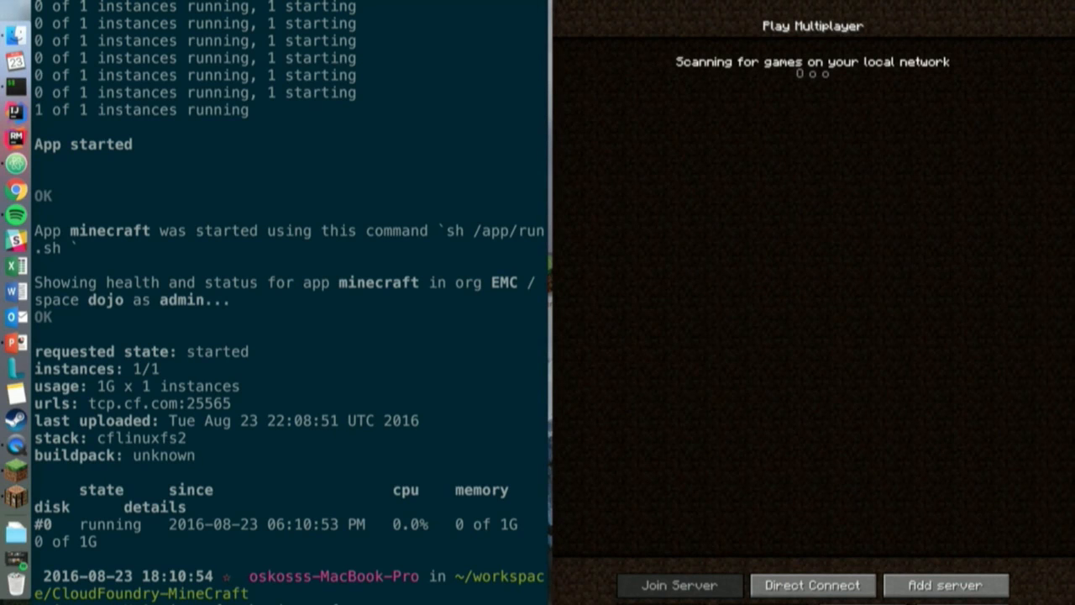
pyautogui.write('cf ssh minecraft')
pyautogui.write('ls -ltra')
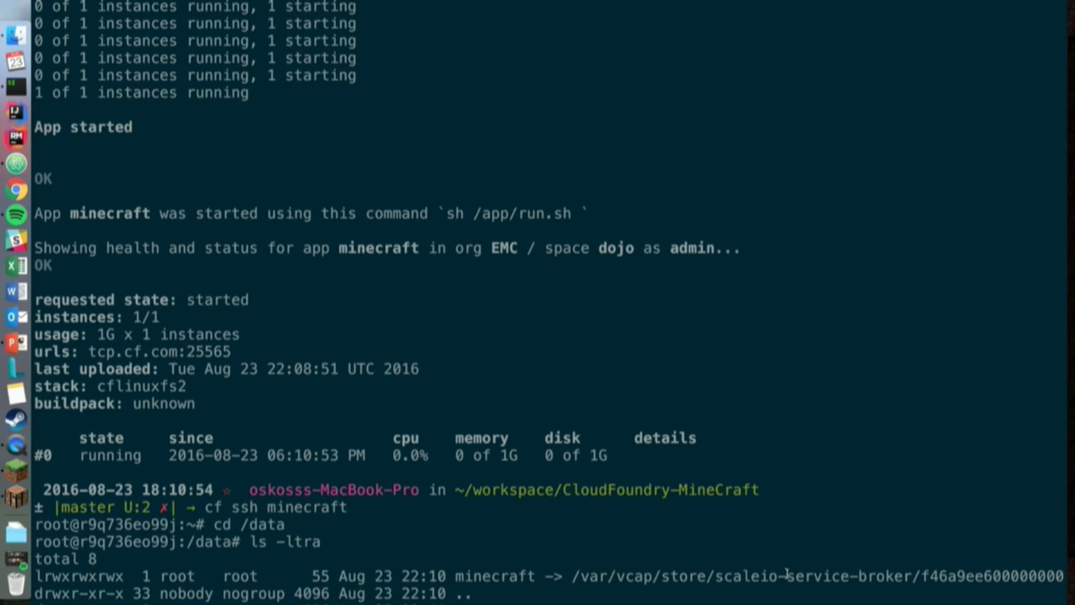
# List the container mounts, enter /data/minecraft, and cat the playerdata 21dbd311…88b2a.dat file
pyautogui.write('mount')
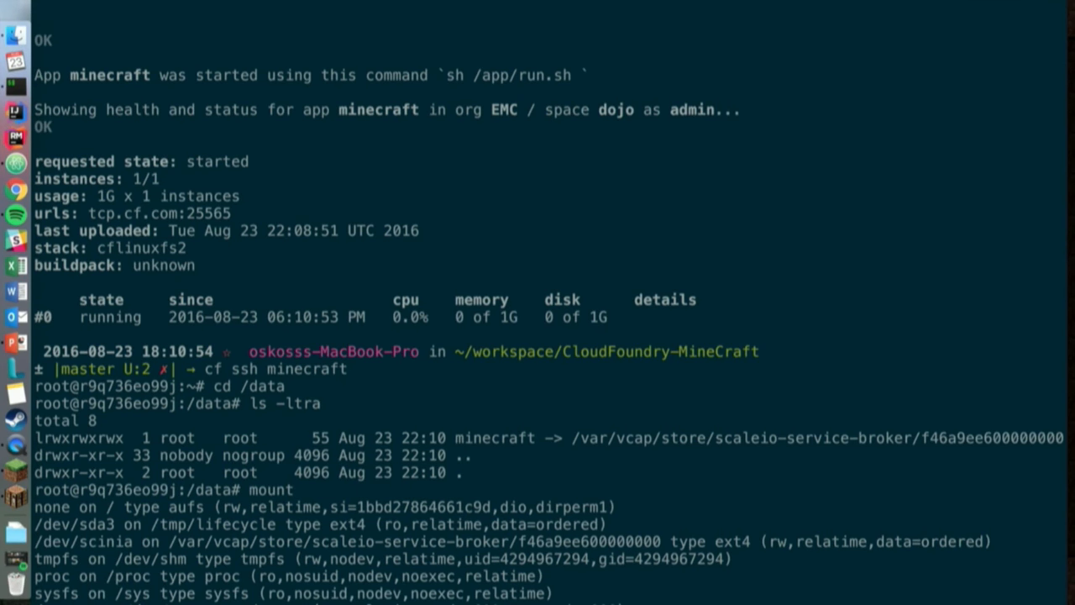
pyautogui.write('cd /mine')
pyautogui.write('cd /data/minecraft')
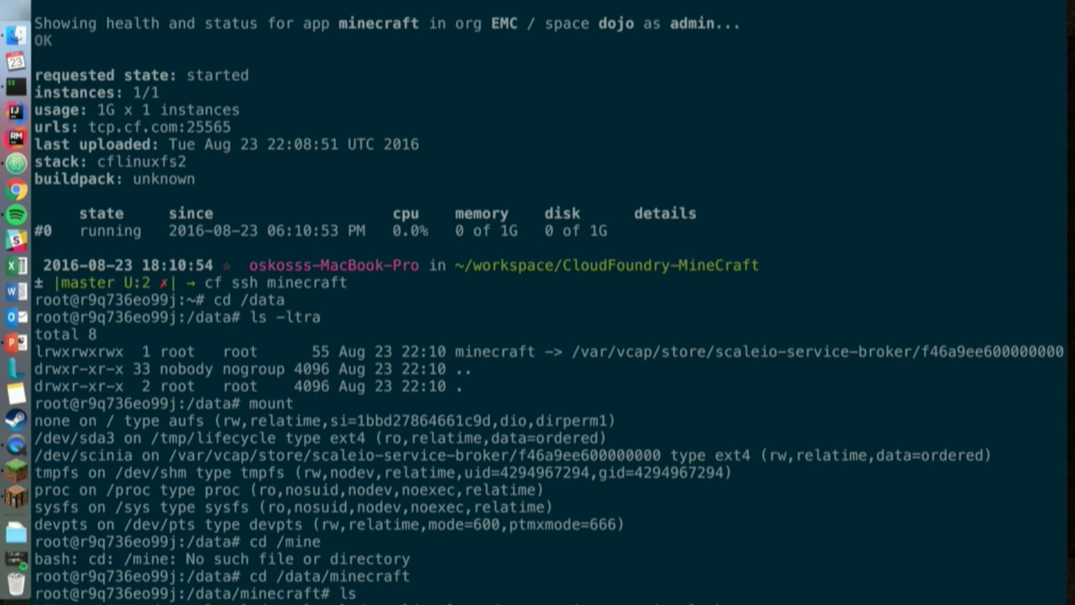
pyautogui.write('cat playerdata/21dbd311-f0a3-42cd-b4f2-7f7089e88b2a.dat')
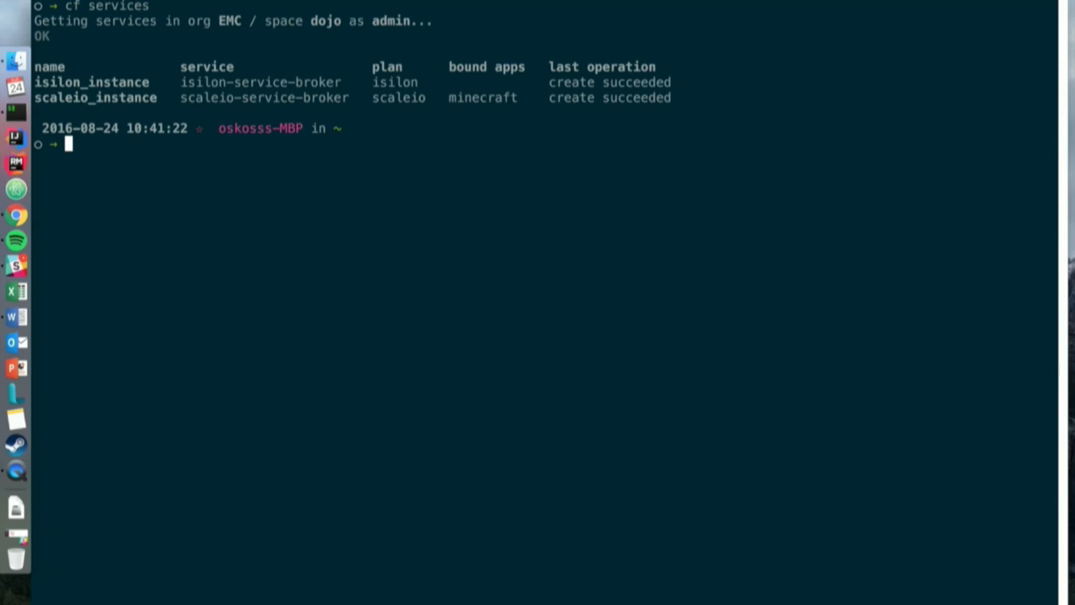
# Unbind the minecraft app from scaleio_instance with cf unbind-service
pyautogui.write('cf')
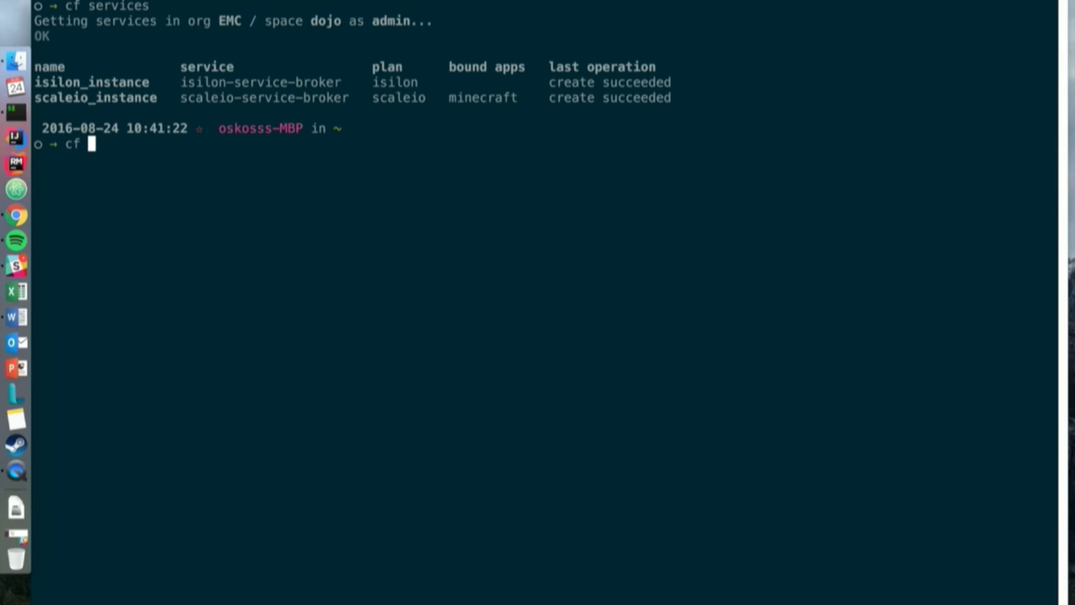
pyautogui.write('unbind-service minecraft scaleio_instance')
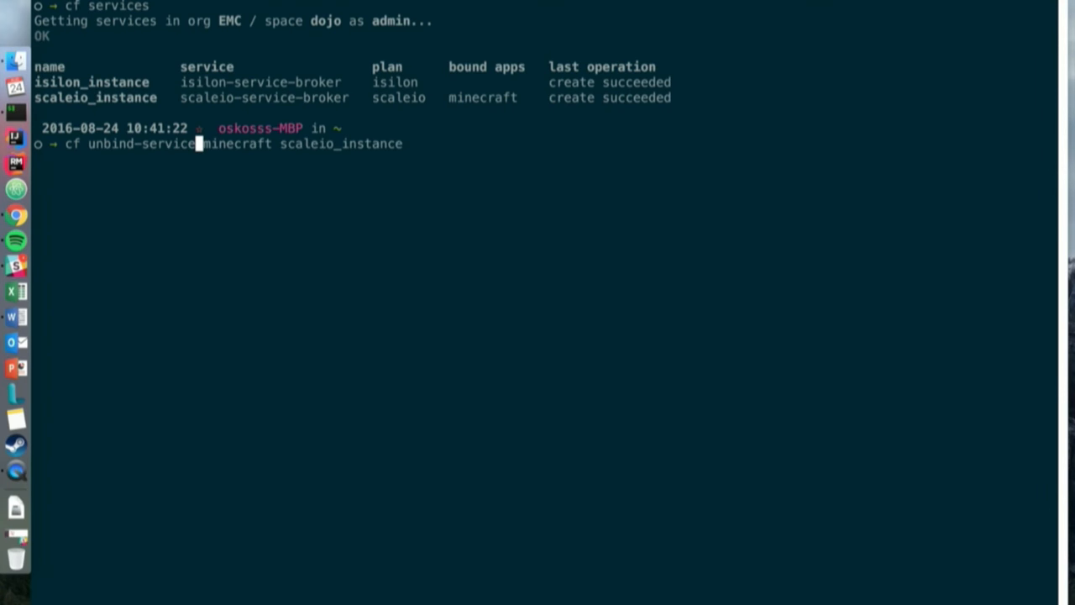
pyautogui.press('enter')
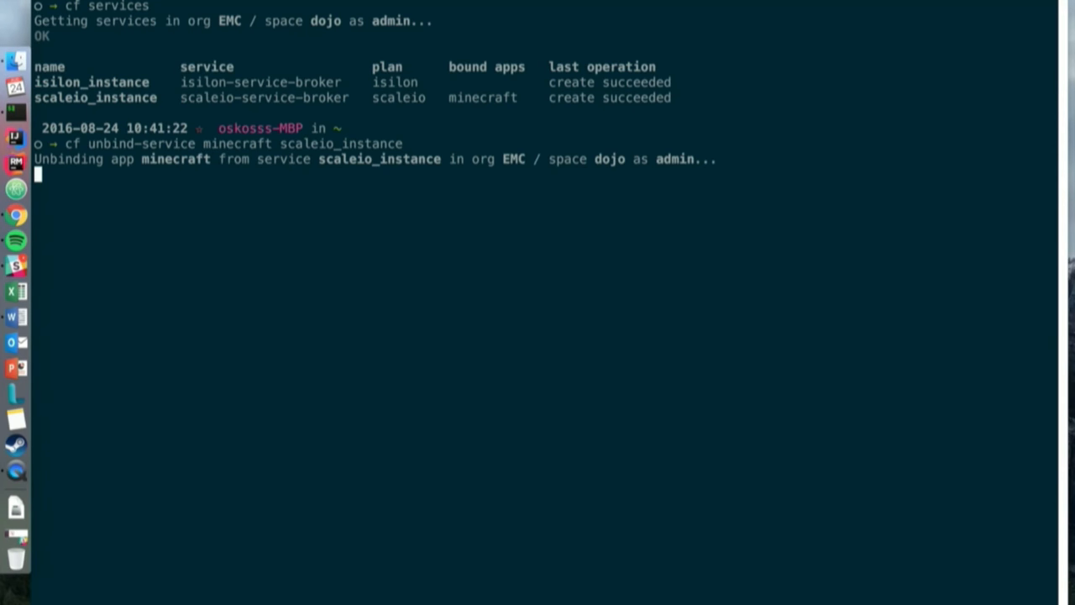
# Bind minecraft to isilon_instance with cf bind-service and start restaging it
pyautogui.write('cf')
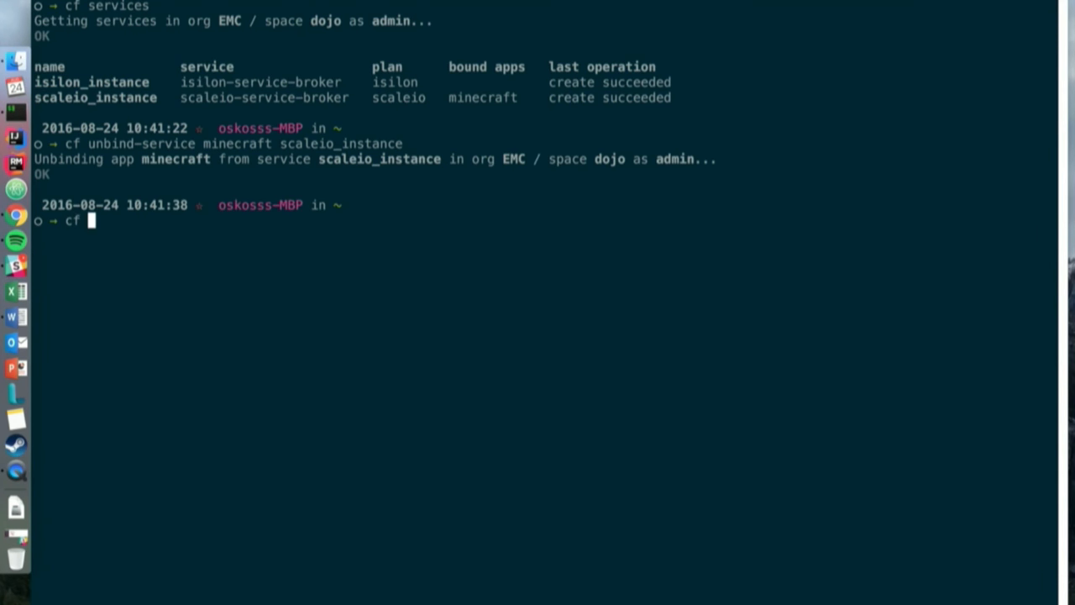
pyautogui.write('bind-se')
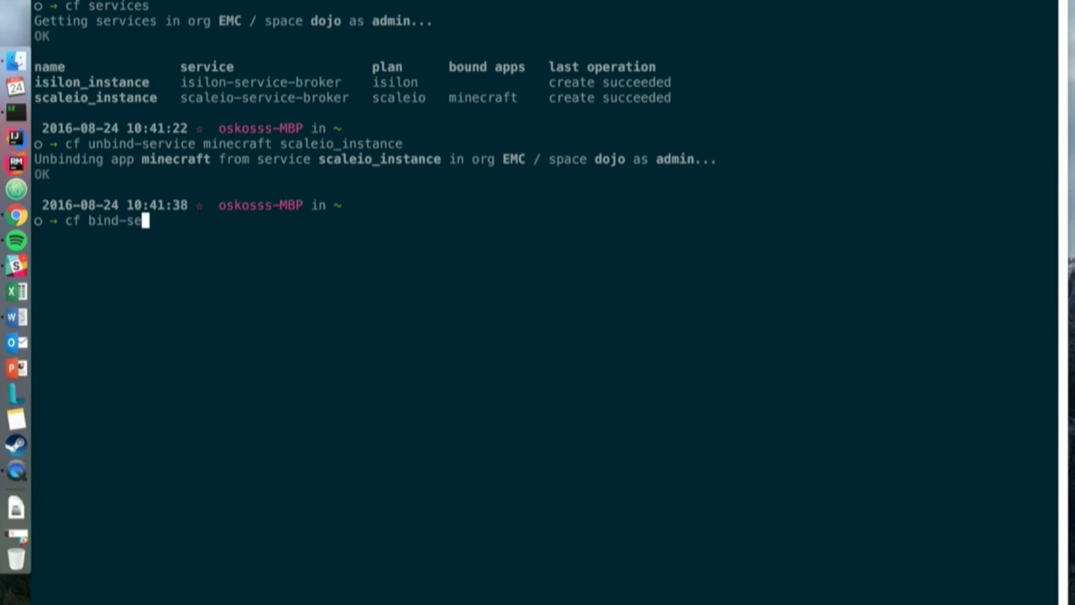
pyautogui.write('rvice minecraft scaleio_instance')
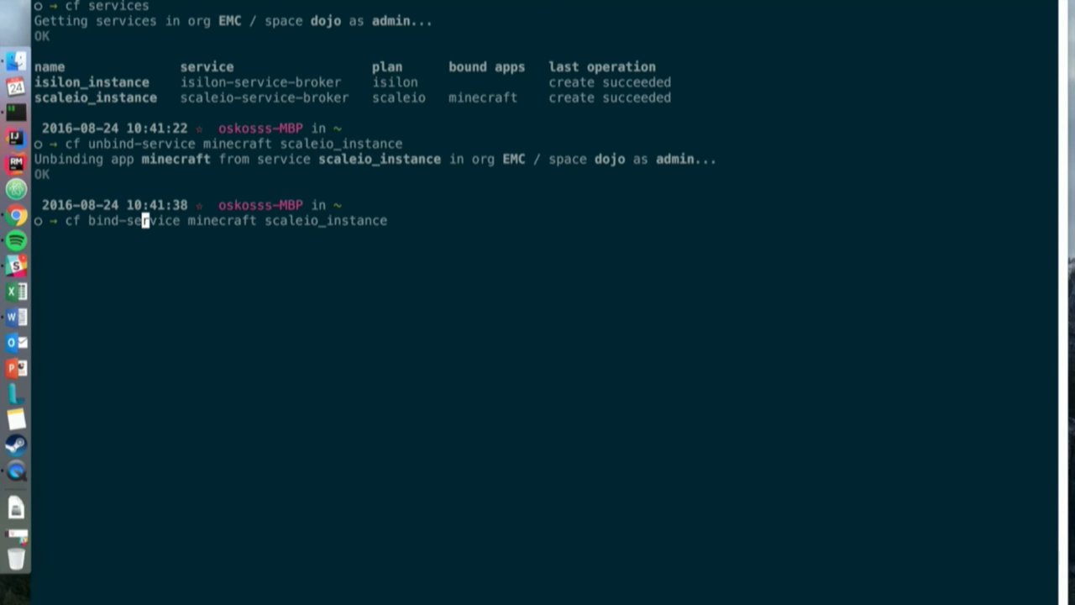
pyautogui.press('Enter')
pyautogui.write('cf restage minecr')
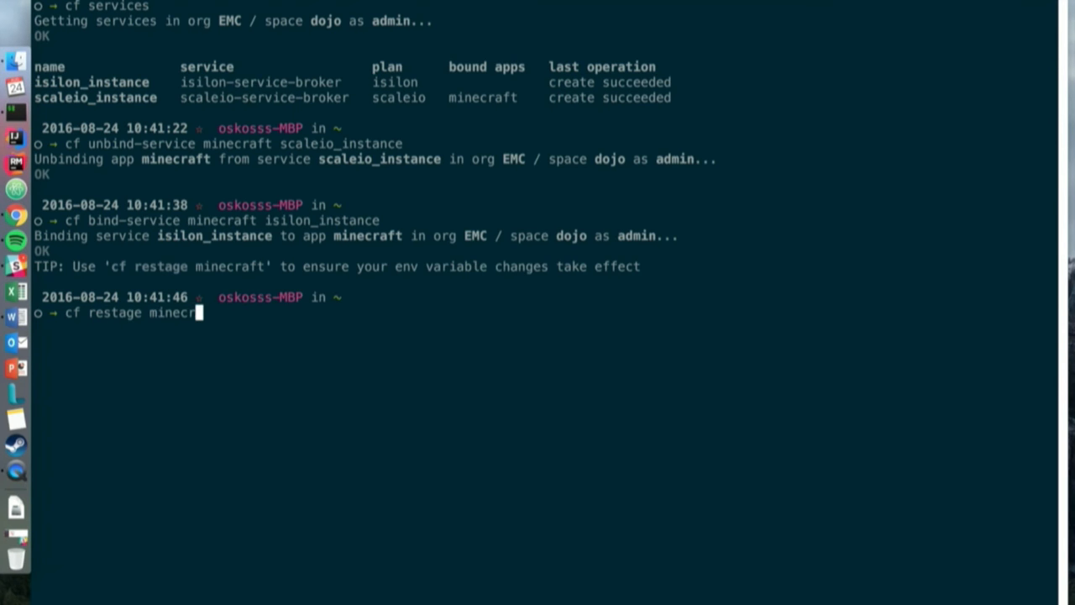
pyautogui.press('Enter')
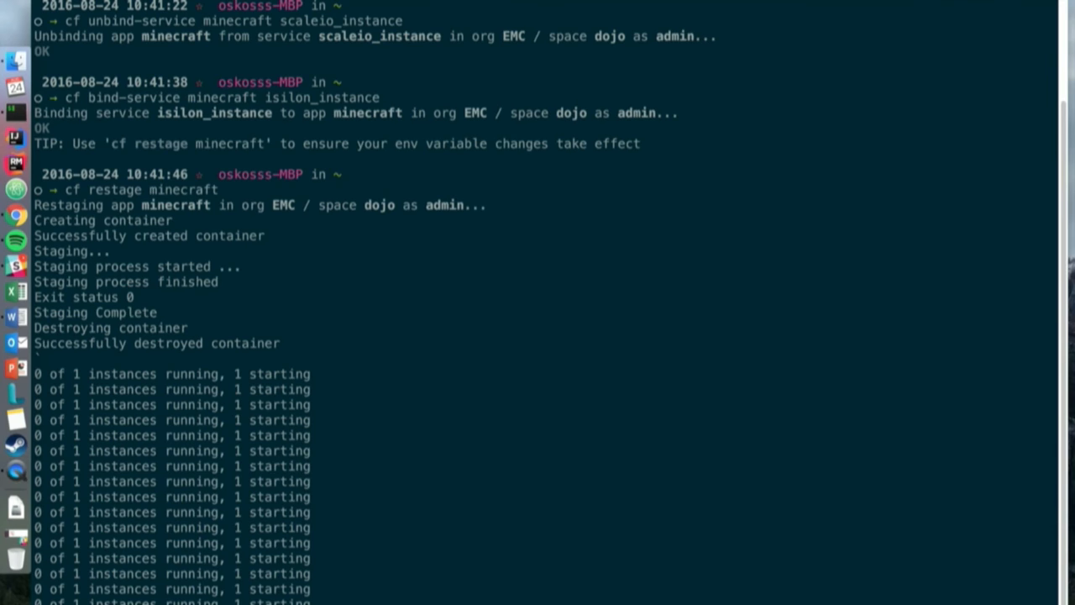
# Follow the restage until minecraft runs one of one instances, then list cf services
pyautogui.scroll(-3)
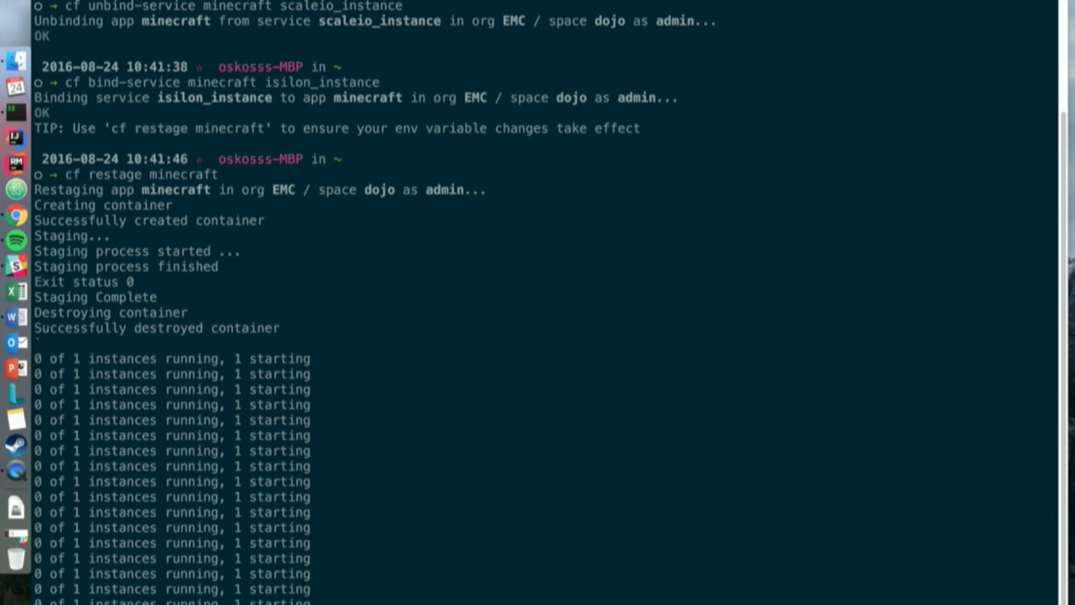
pyautogui.scroll(-3)
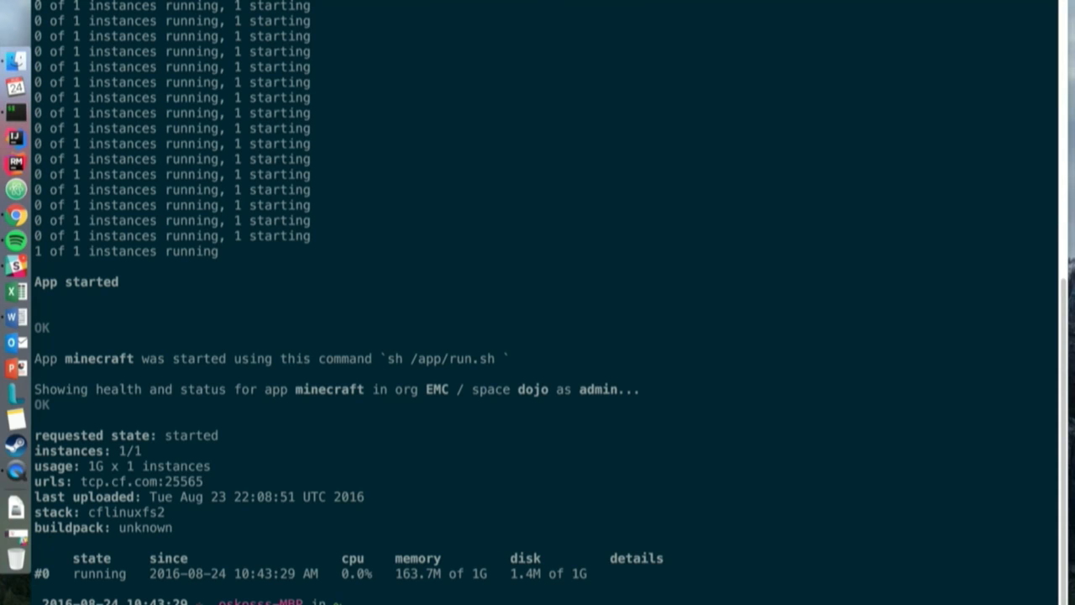
pyautogui.write('cf services')
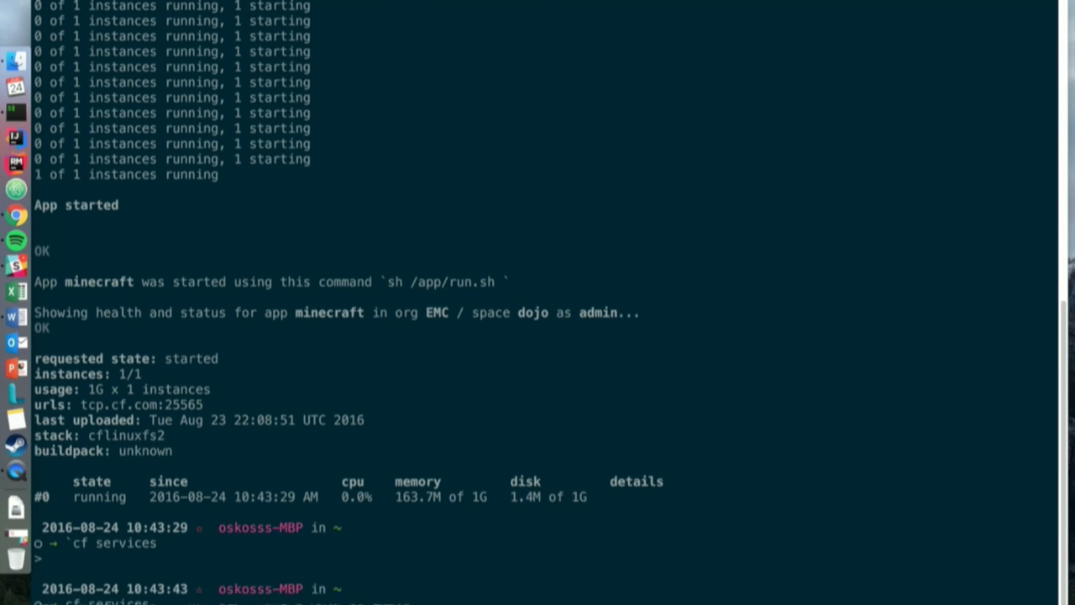
pyautogui.scroll(-3)
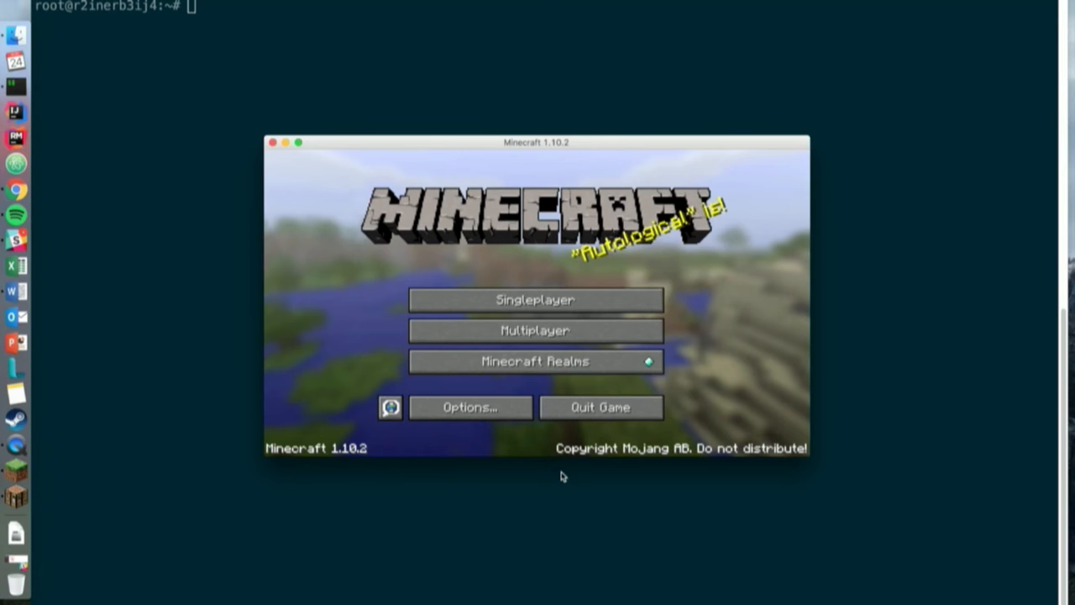
# Join the tcp.cf.com:25565 server via Multiplayer Direct Connect to see the ISILON world
pyautogui.click(535, 329)
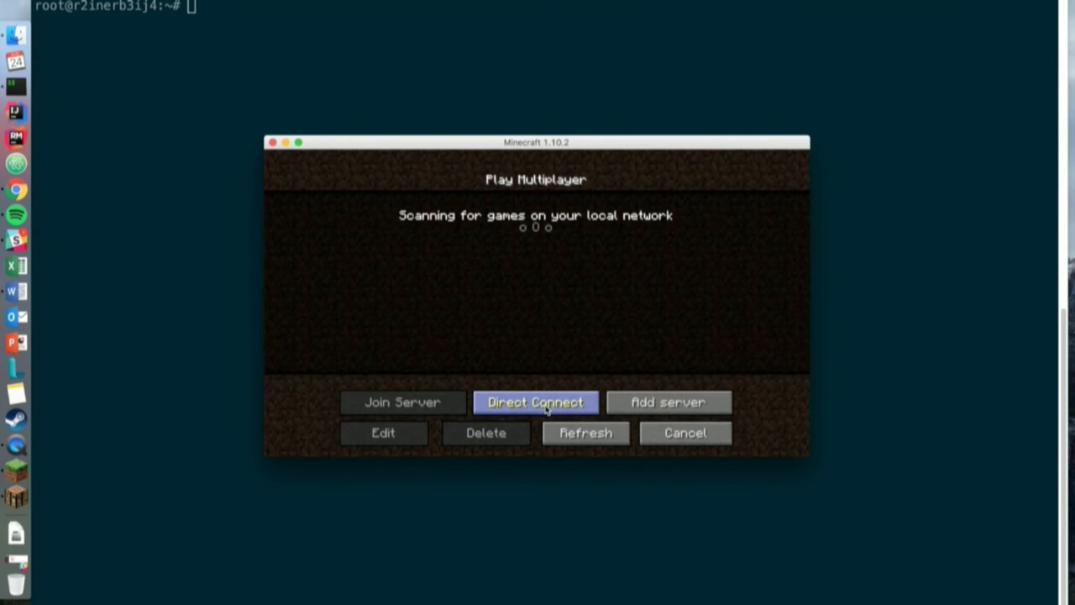
pyautogui.click(535, 401)
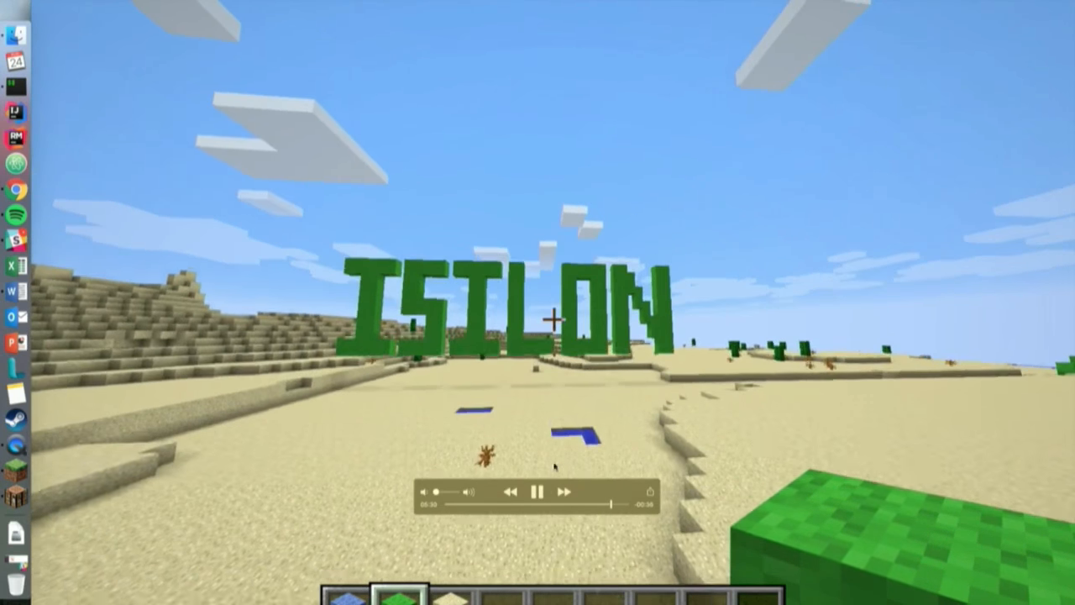
pyautogui.click(535, 491)
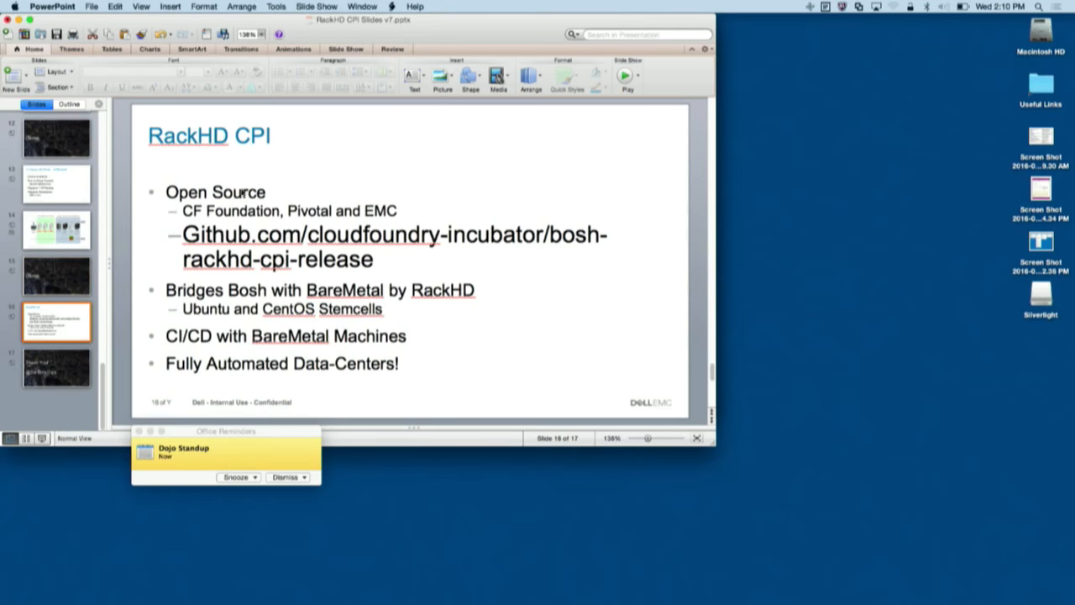
# Start the slide show from the current RackHD CPI slide via Play from Current Slide
pyautogui.click(626, 76)
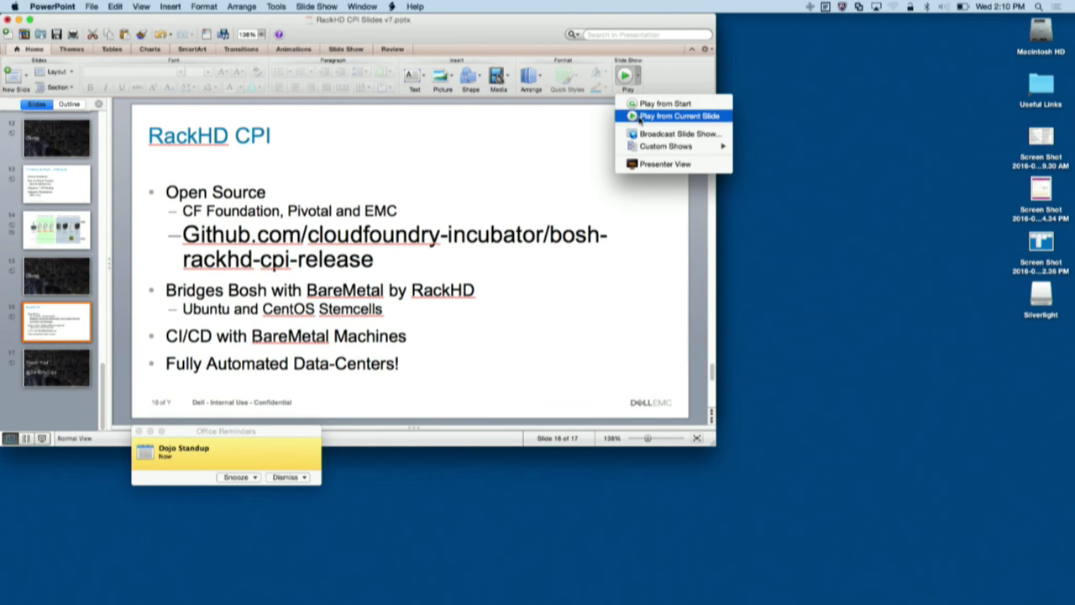
pyautogui.click(679, 115)
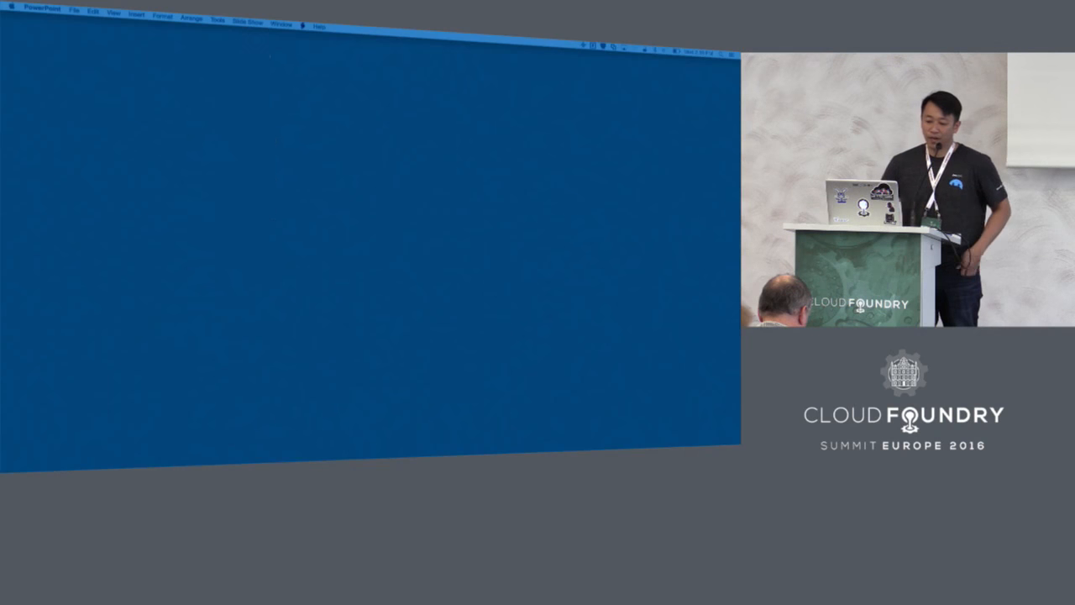